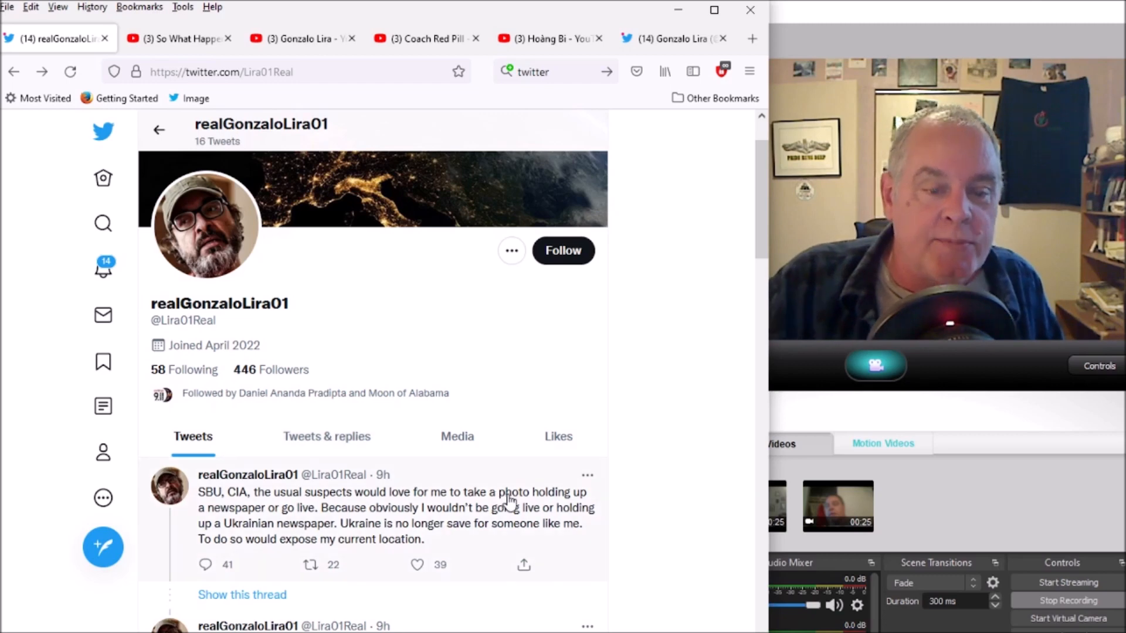
Step: Scroll down realGonzaloLira01's tweets past the CIA and Zelensky posts to the display-case photo
scroll(down, 3)
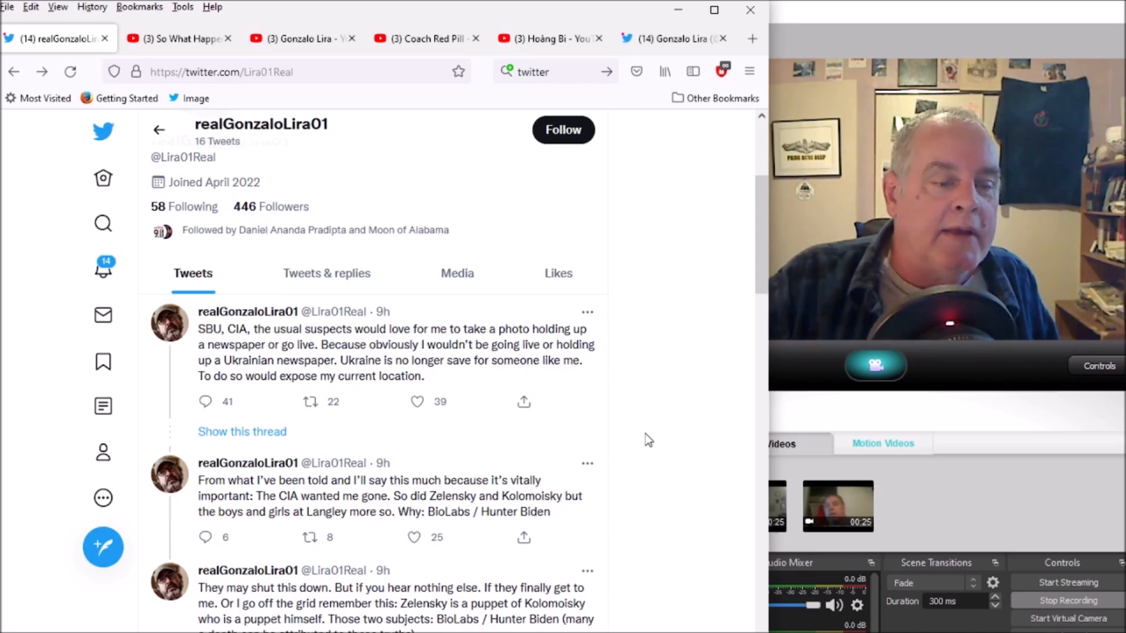
scroll(down, 3)
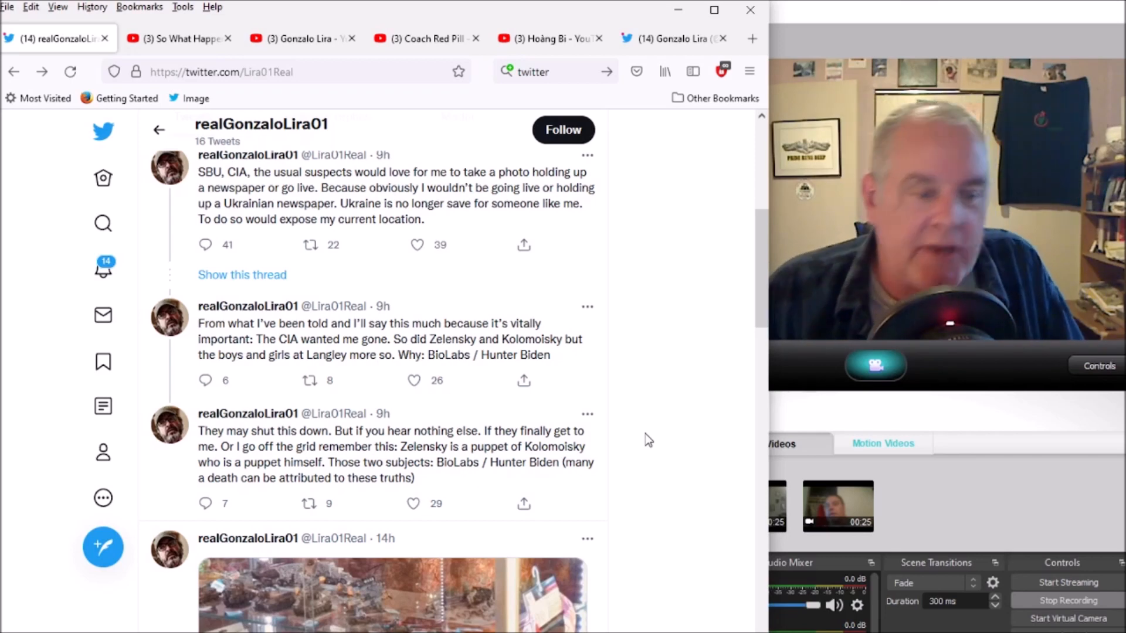
scroll(down, 3)
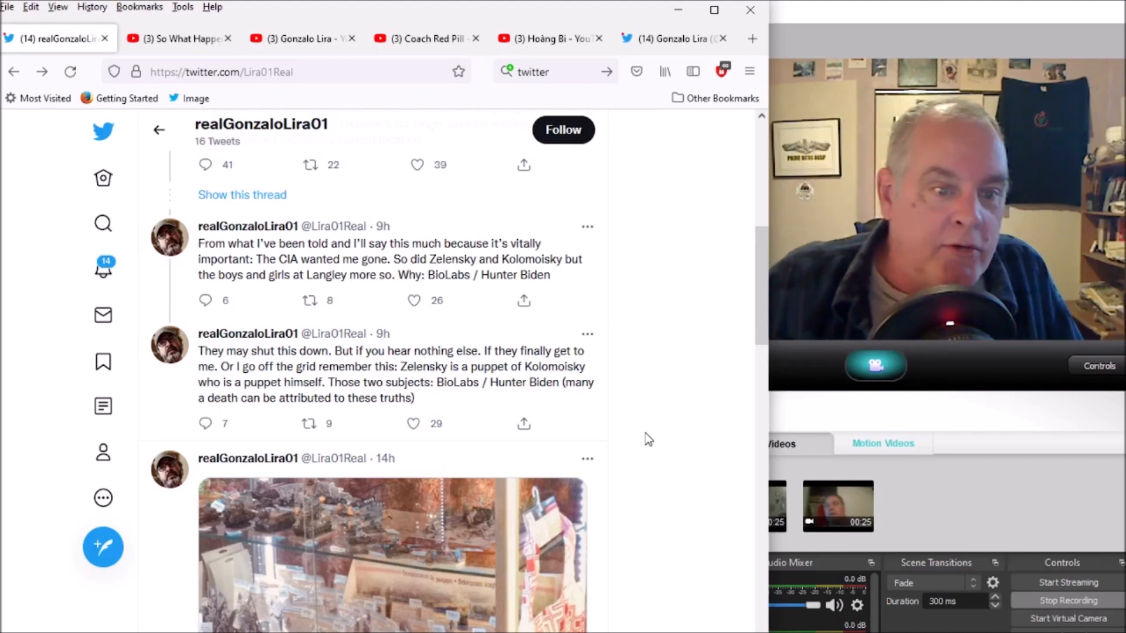
scroll(down, 3)
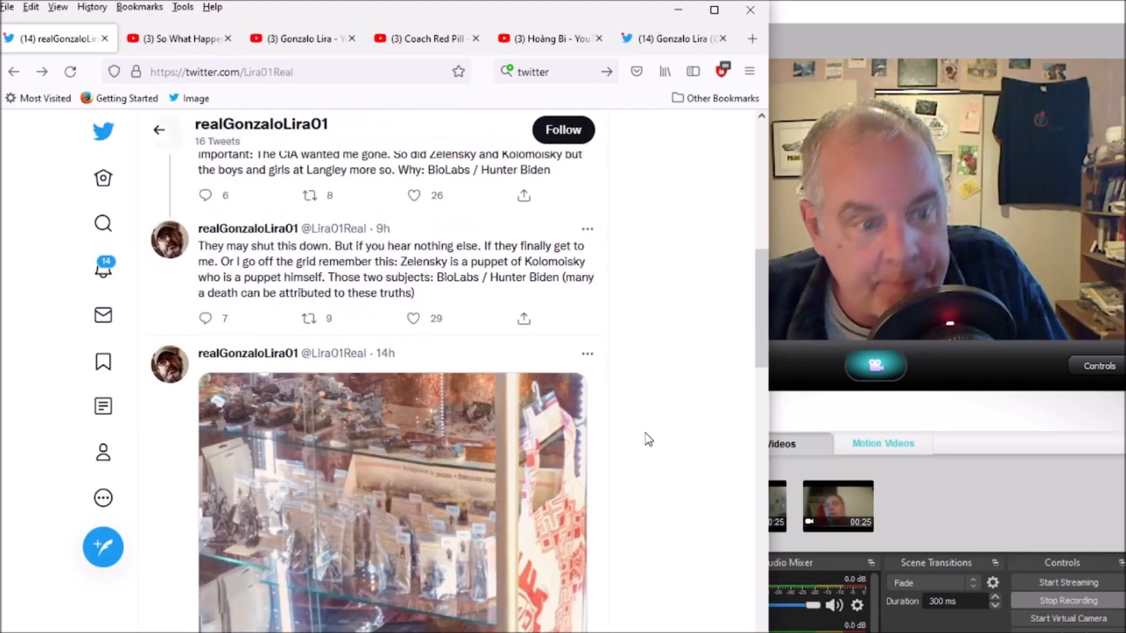
scroll(down, 3)
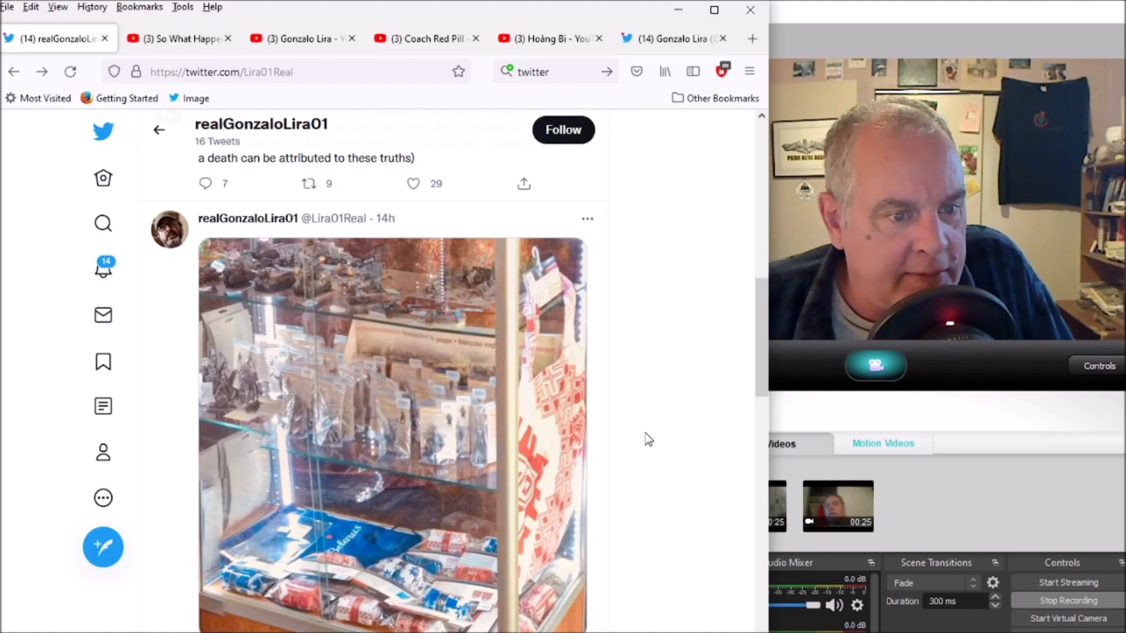
Step: Read to the new-account announcement tweet, then return to the profile header
scroll(down, 3)
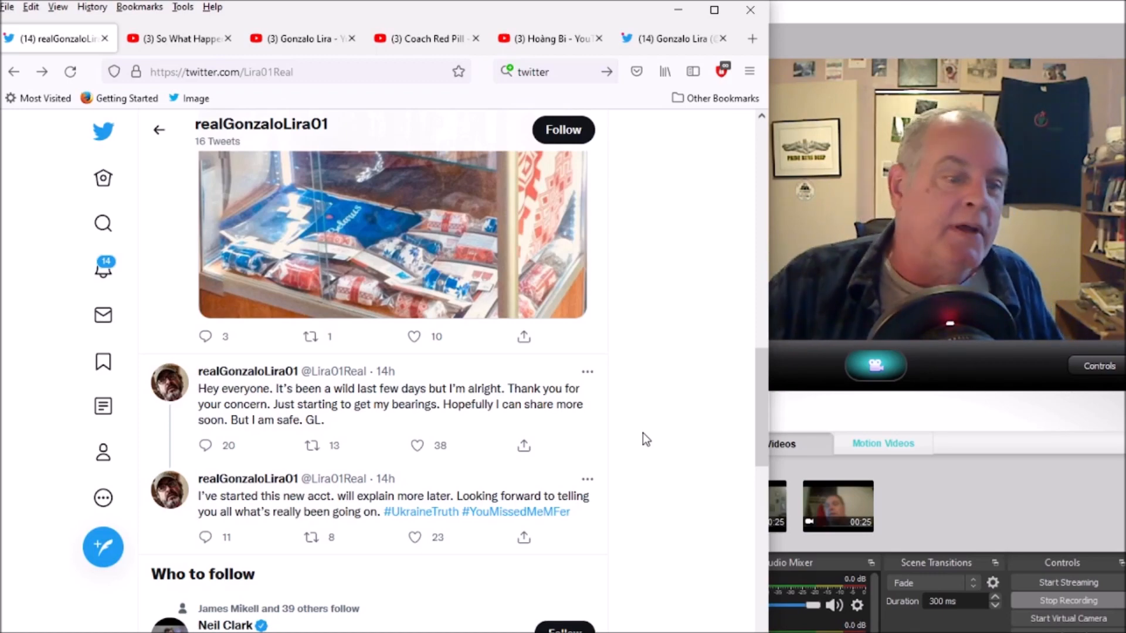
scroll(down, 3)
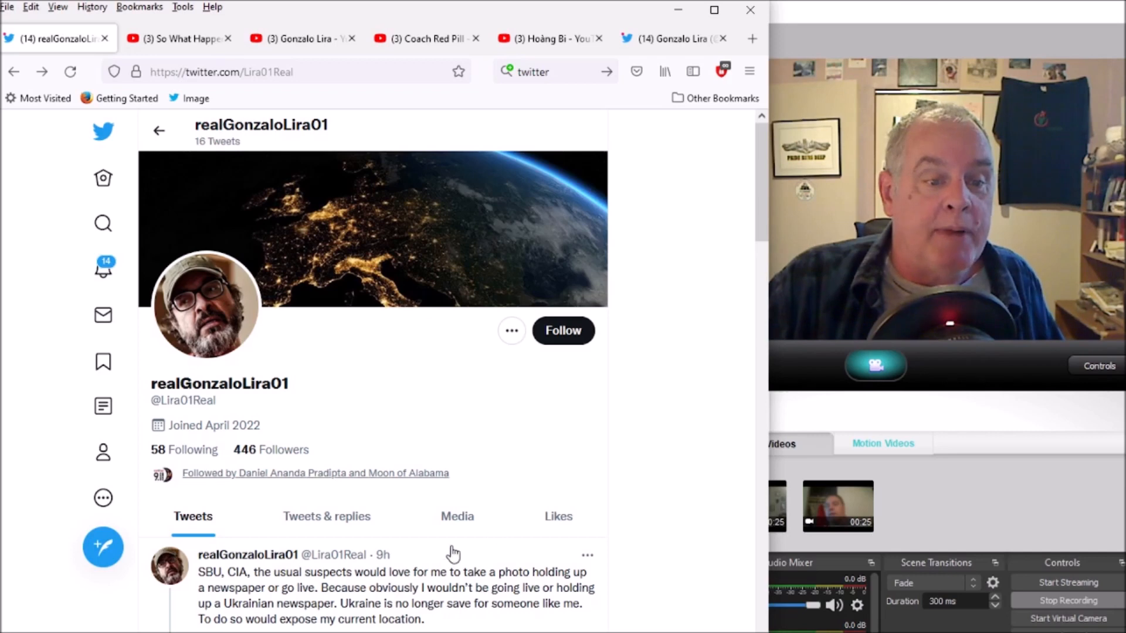
mouse_move(349, 529)
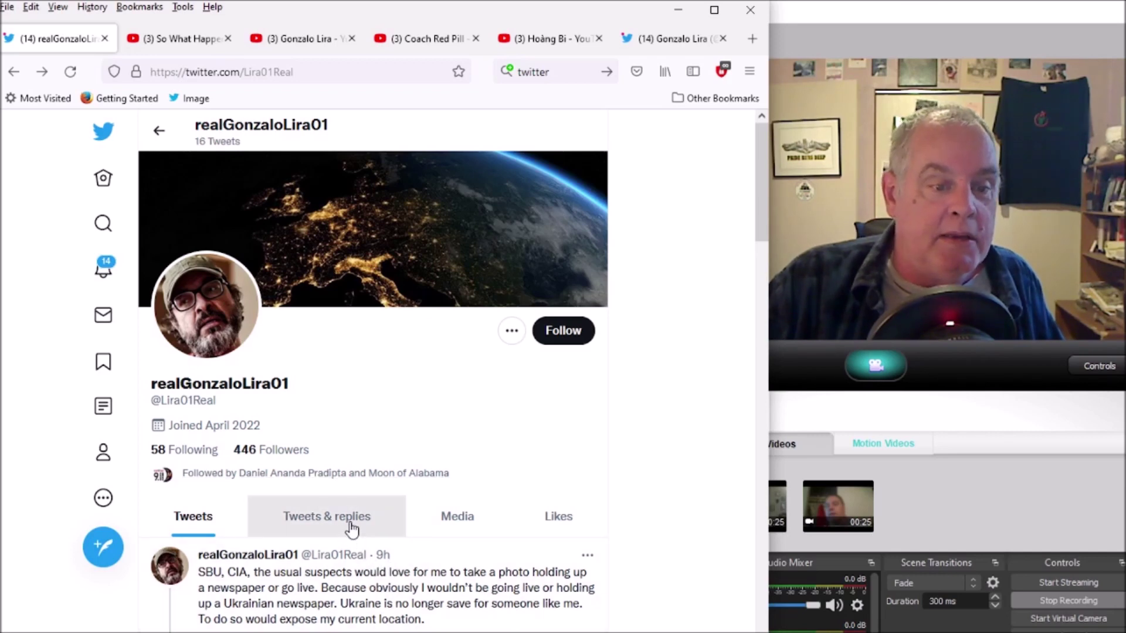
Step: Switch to Tweets & replies and reach the thread asking for a verbal recording as proof
click(326, 516)
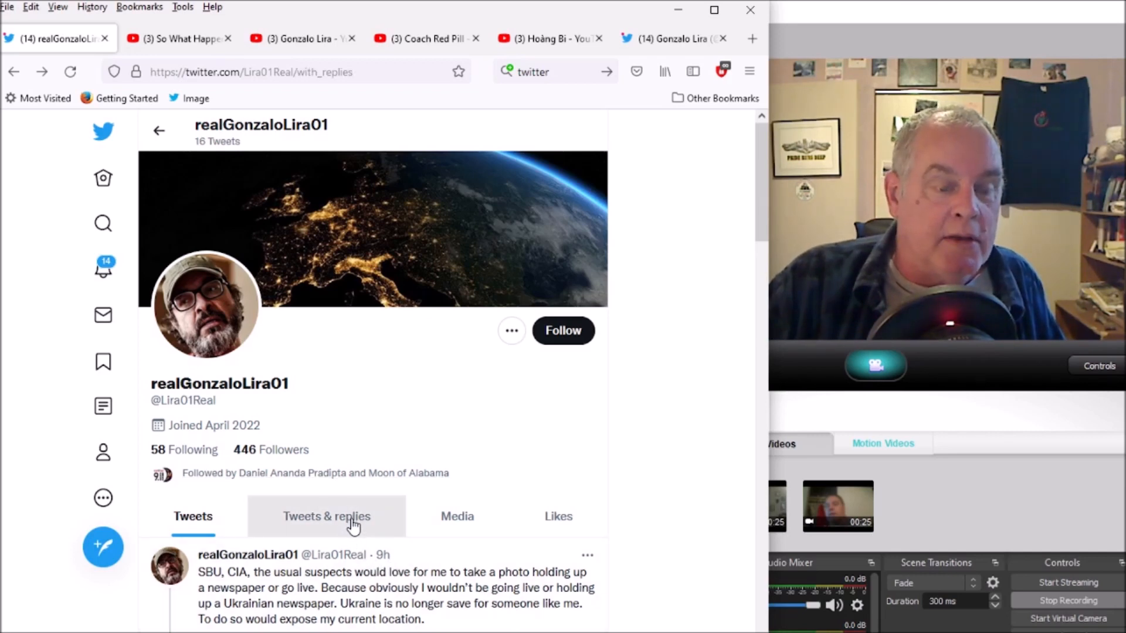
click(326, 516)
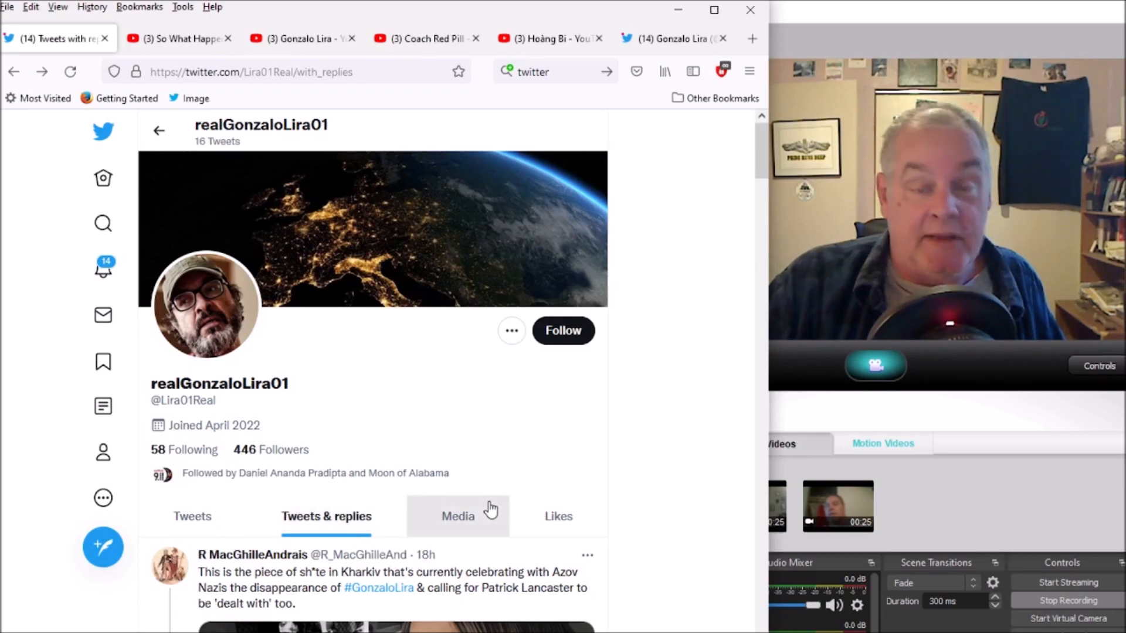
mouse_move(687, 465)
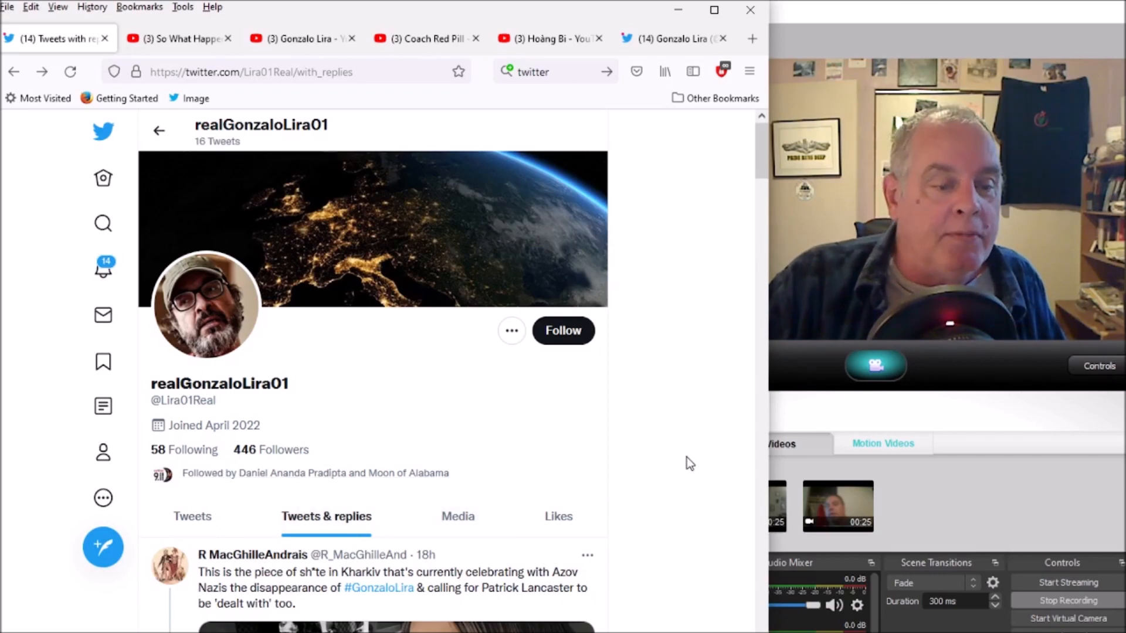
scroll(down, 3)
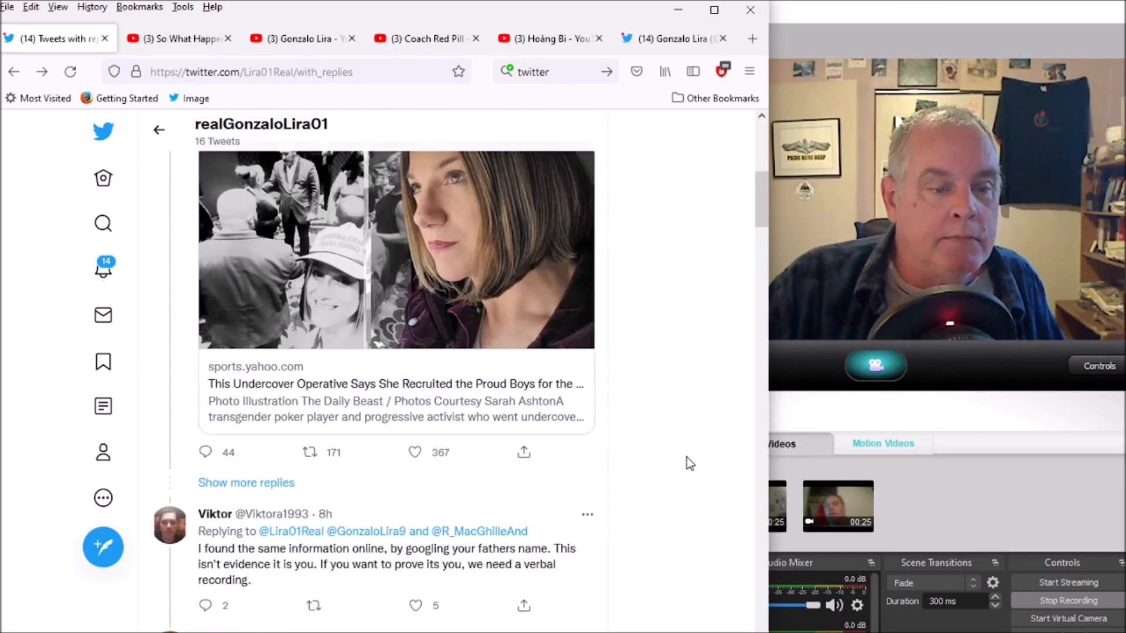
scroll(down, 3)
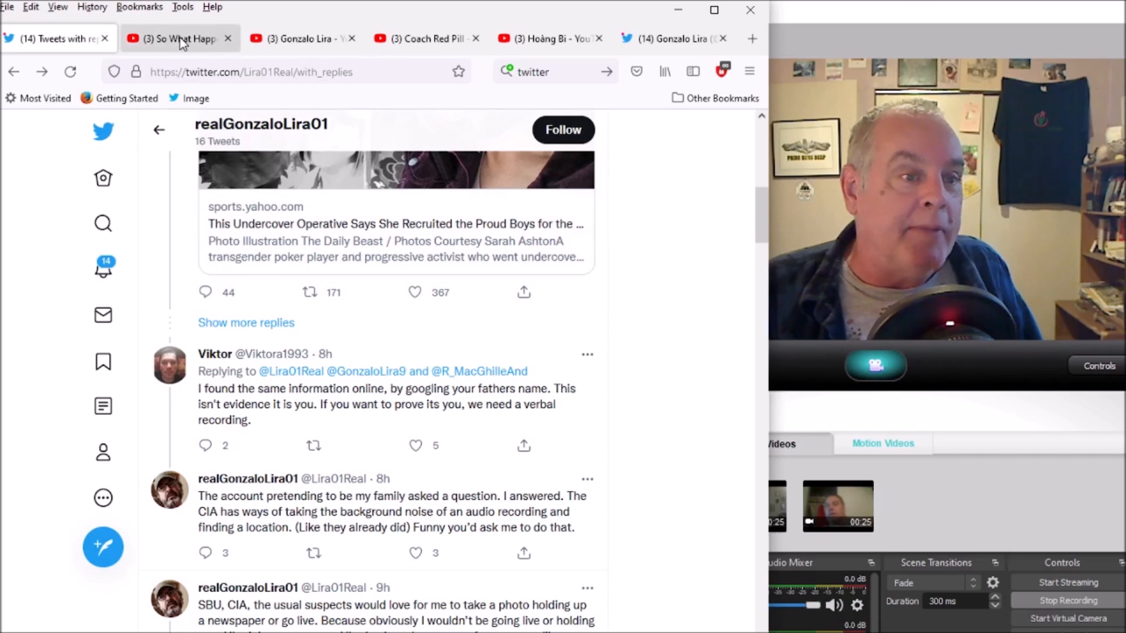
Step: Move through the YouTube tabs to the Gonzalo Lira channel's Videos page
click(182, 38)
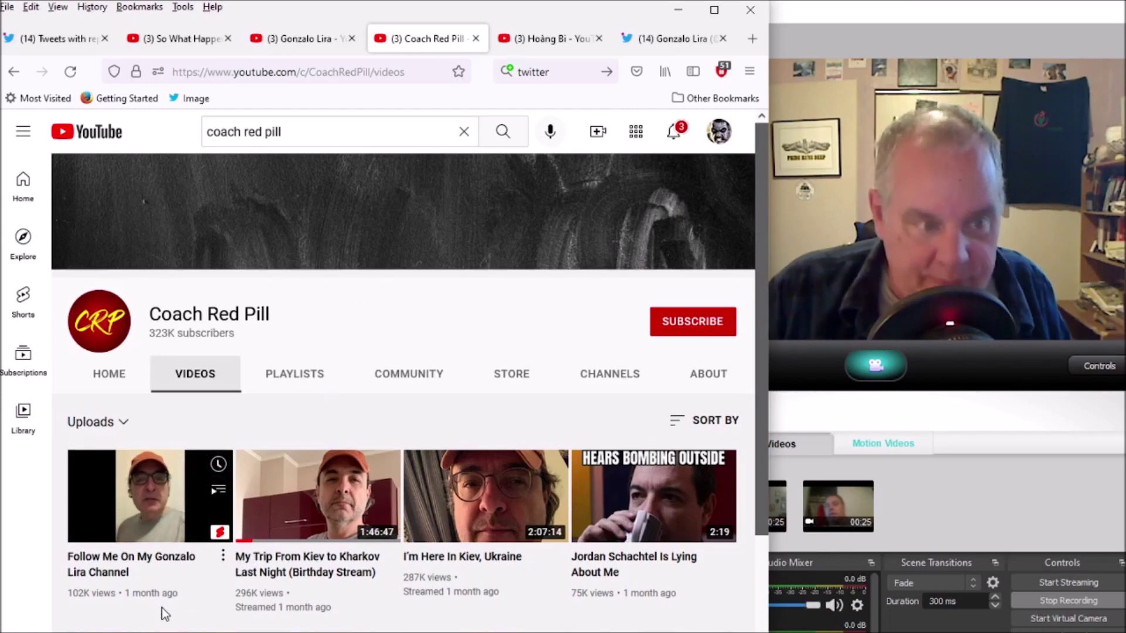
click(299, 37)
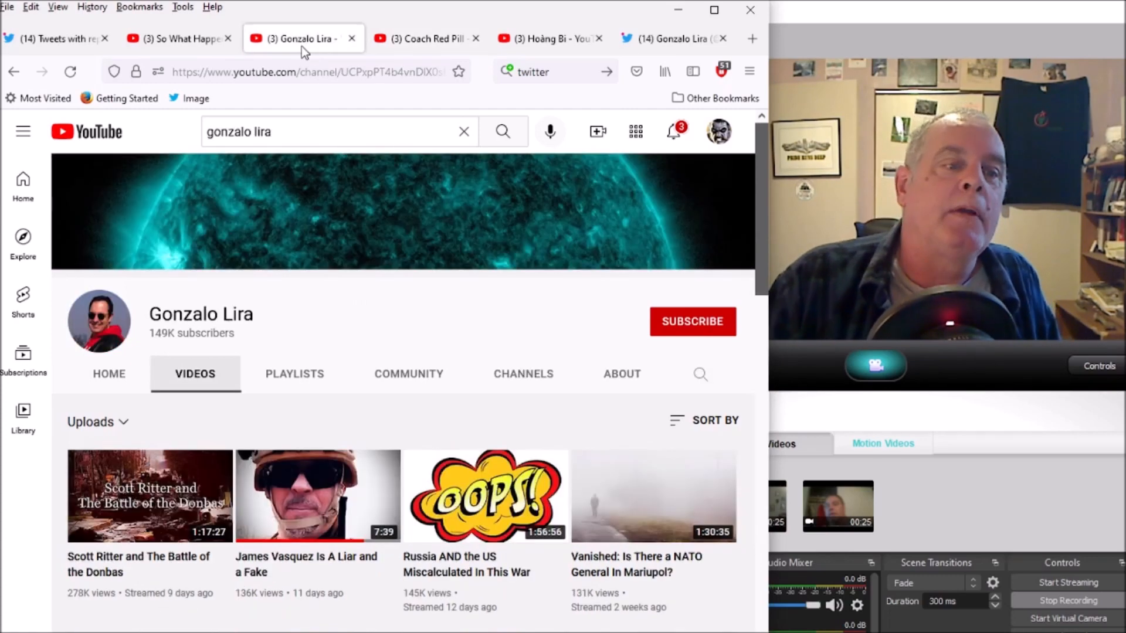
mouse_move(302, 53)
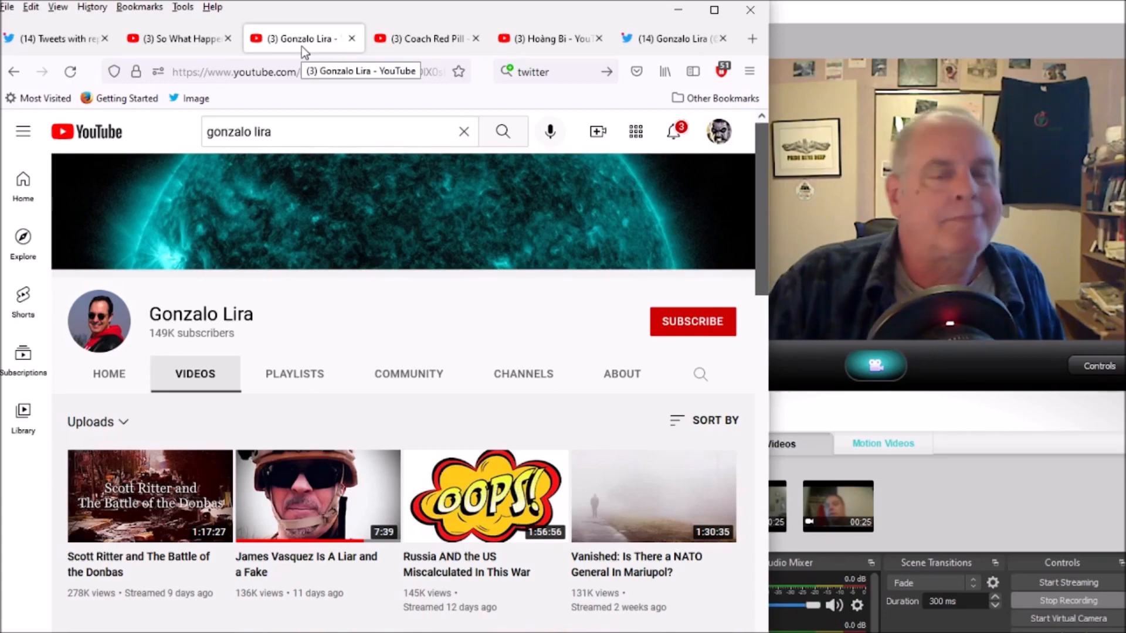
Step: Bring up the 'So What Happened to Old Coach Red Pill?' video, paused at 27:32
click(176, 38)
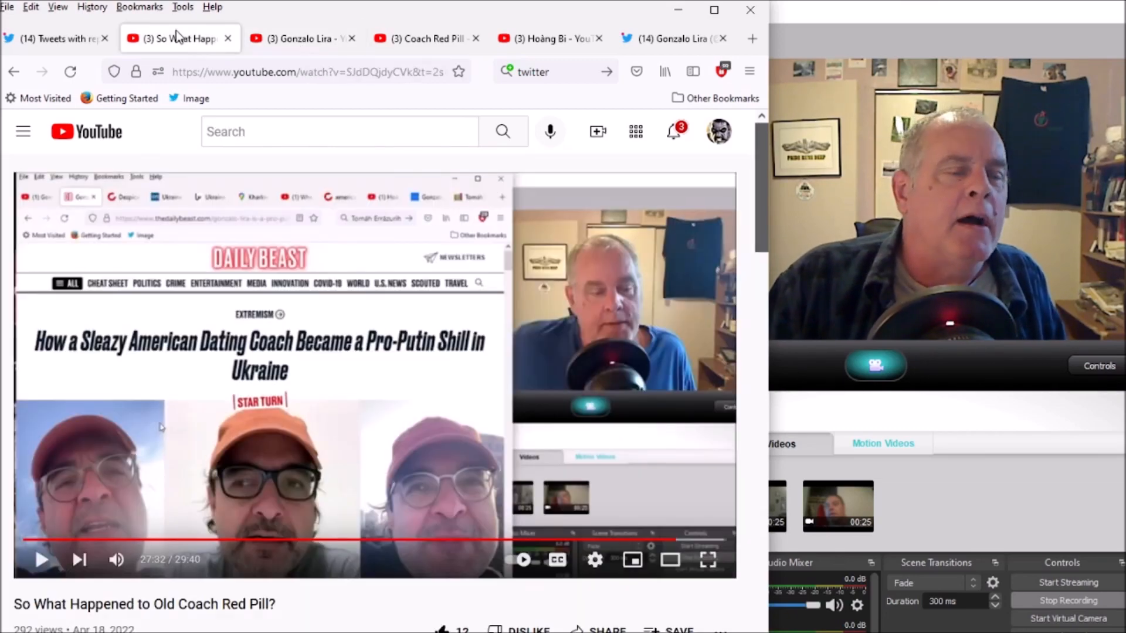
mouse_move(178, 36)
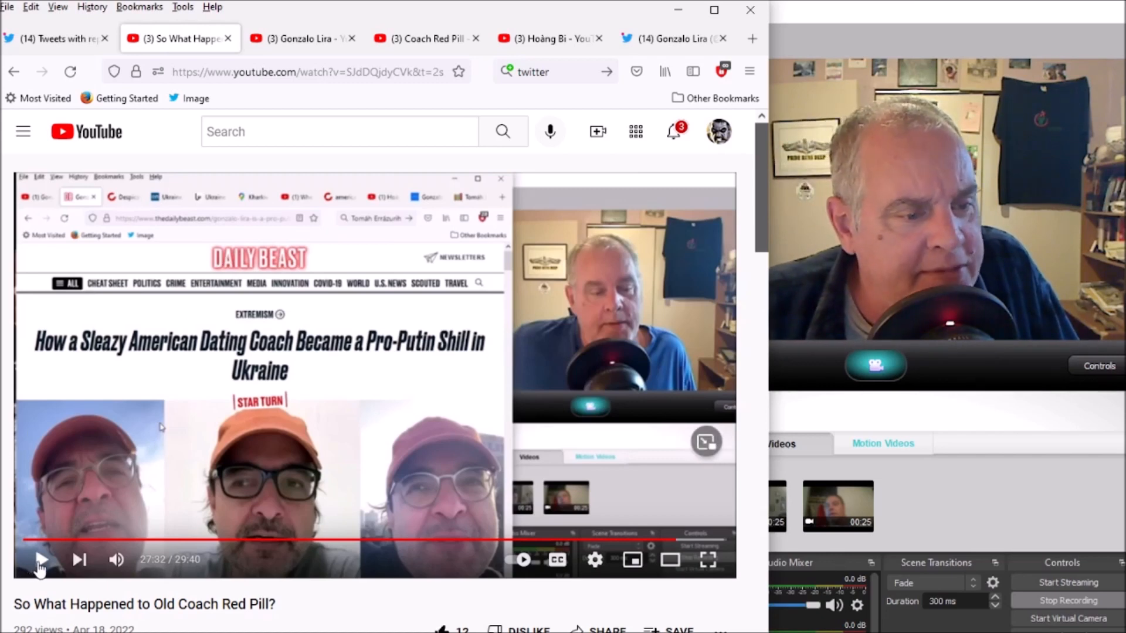
Step: Resume the video from 27:32 and let it play to about 28:20
click(39, 559)
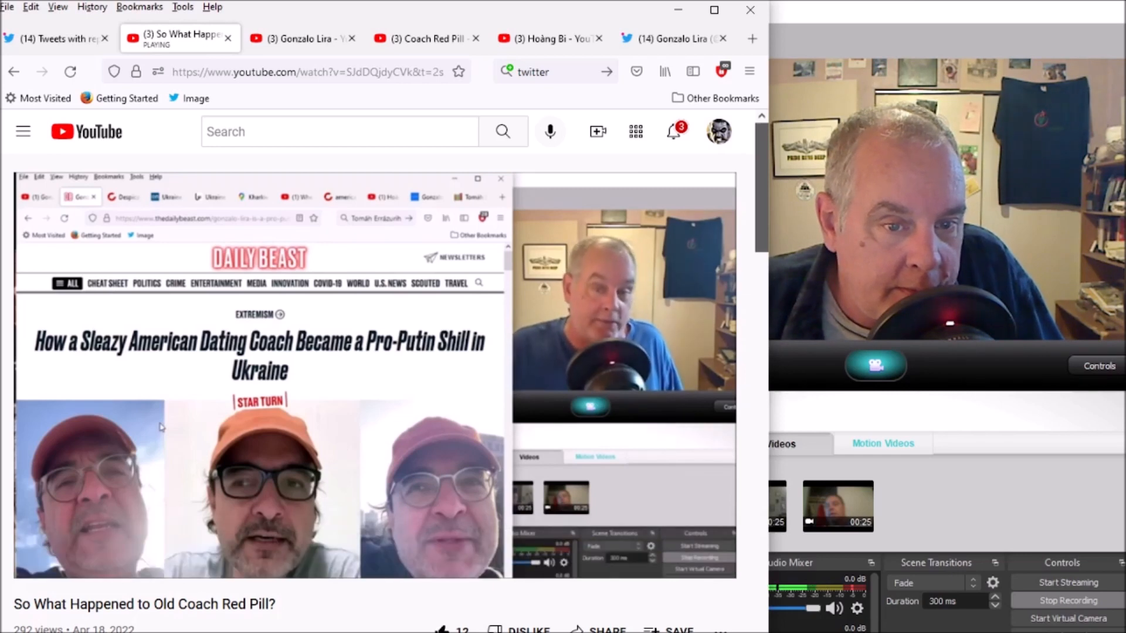
mouse_move(312, 457)
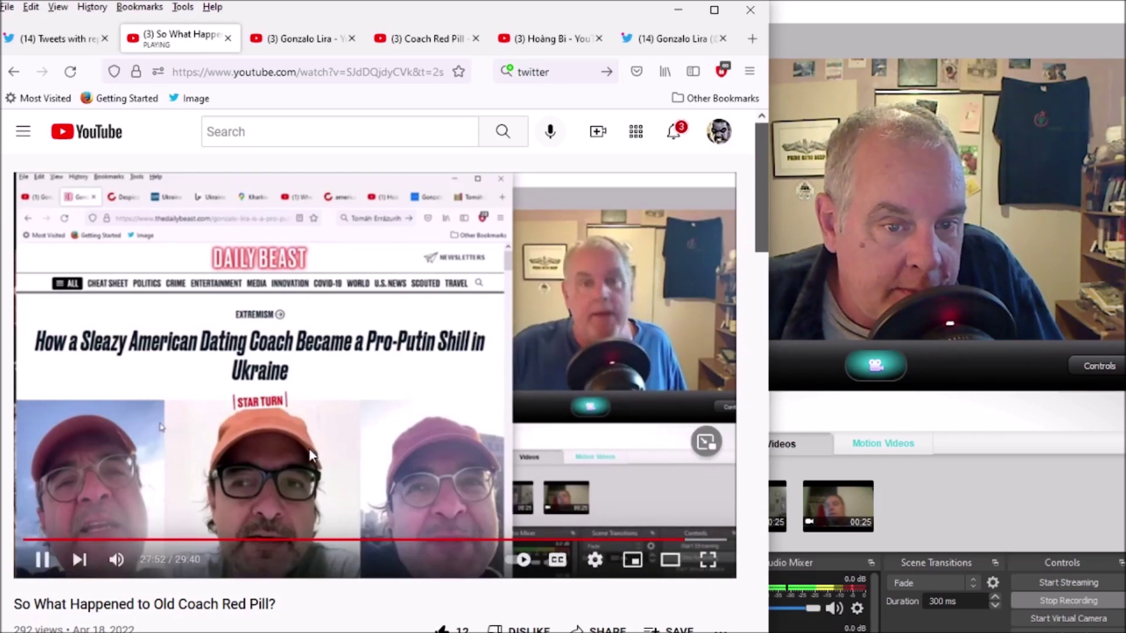
mouse_move(269, 471)
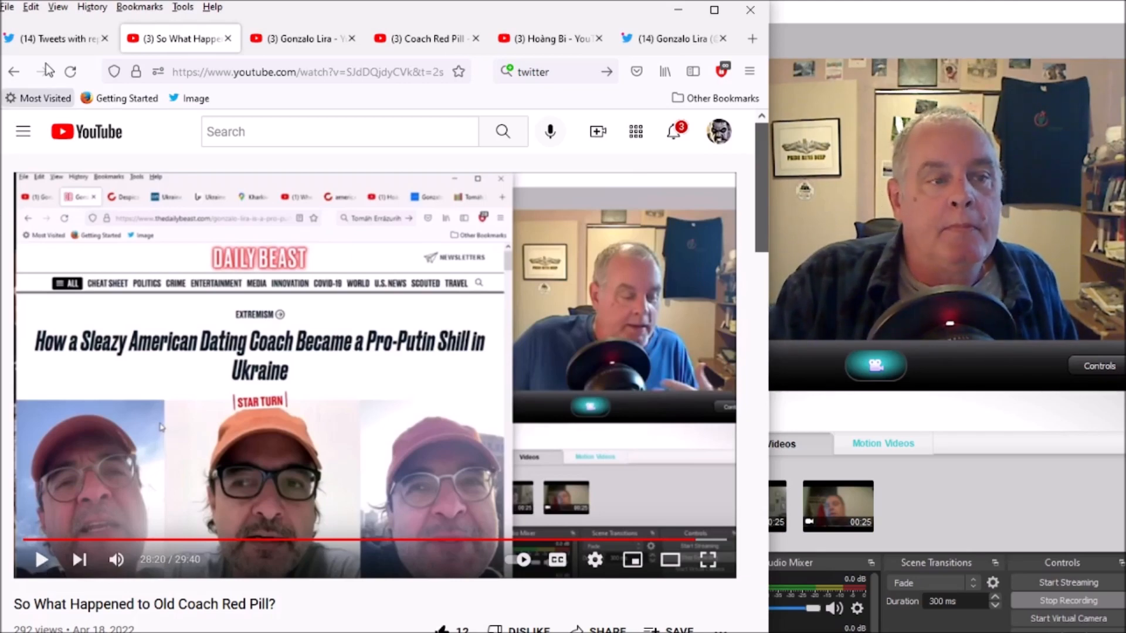
Step: Return to the Twitter replies thread about proving his identity
click(56, 37)
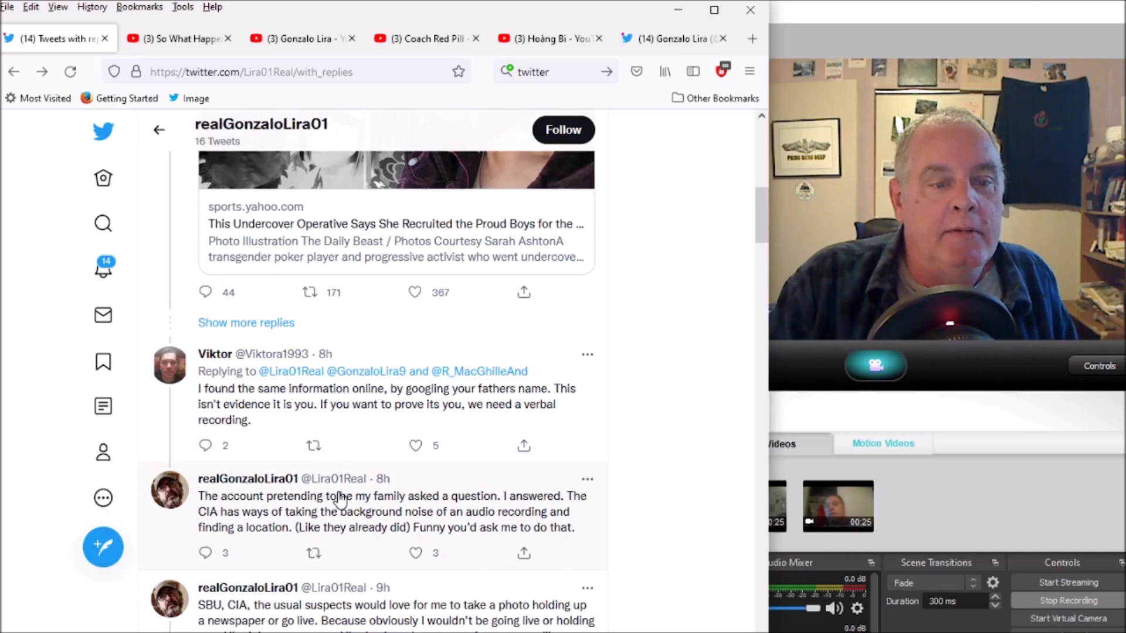
mouse_move(586, 480)
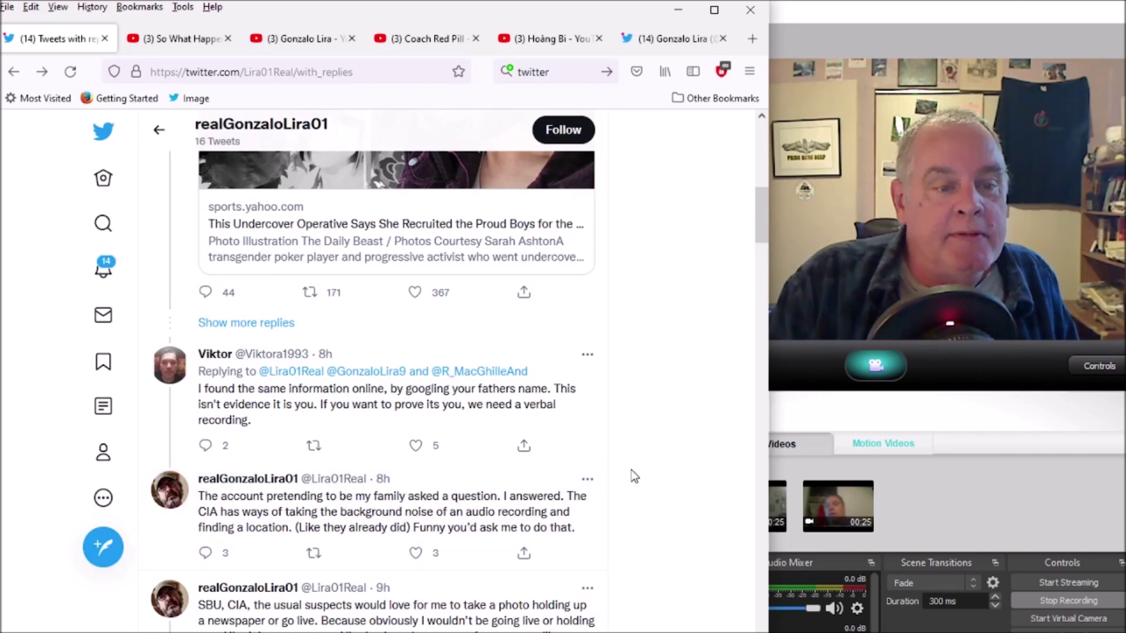
scroll(down, 3)
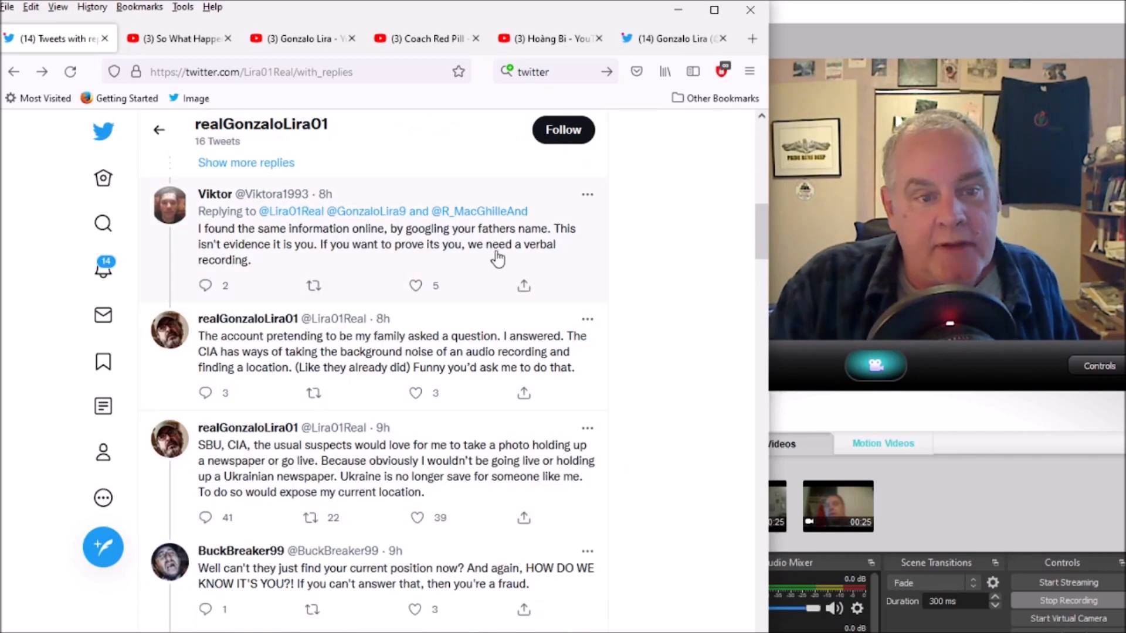
mouse_move(298, 272)
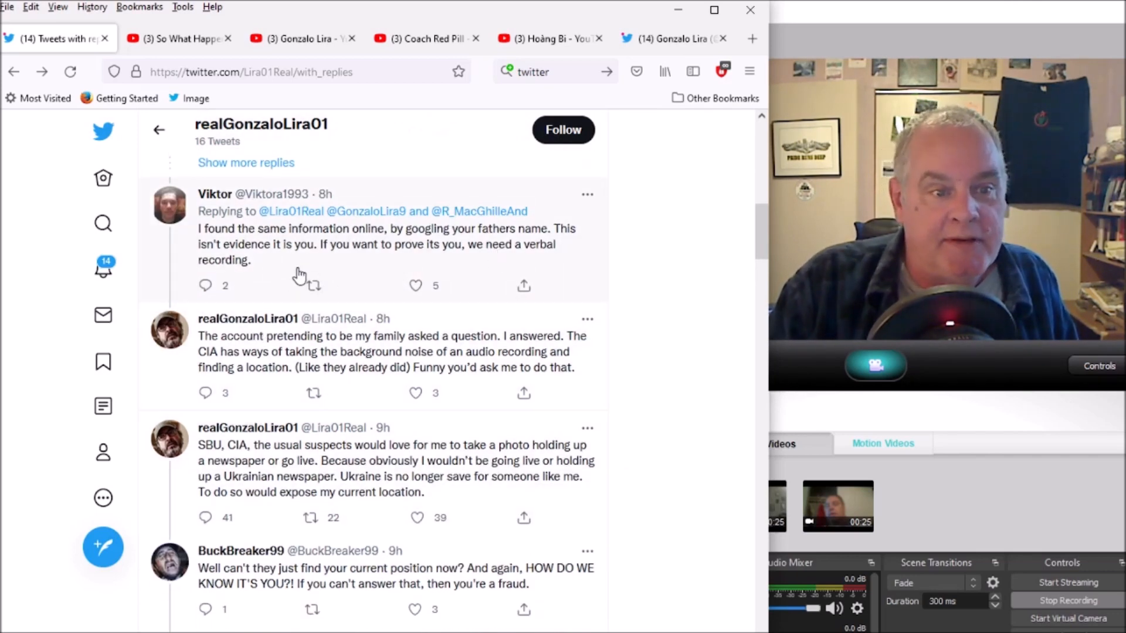
mouse_move(637, 289)
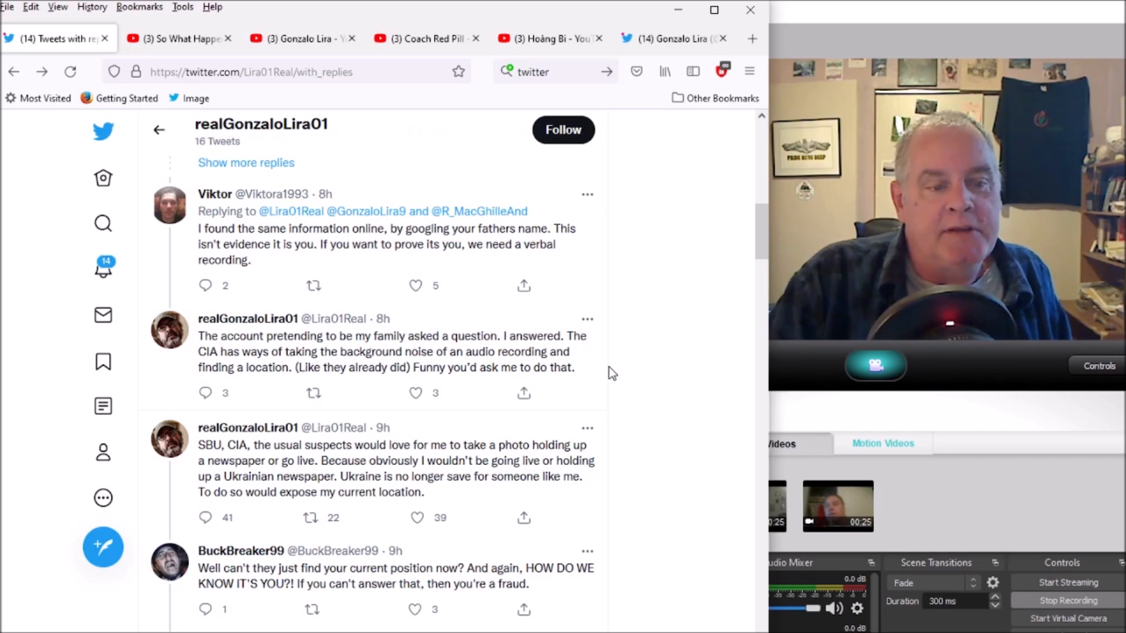
mouse_move(591, 375)
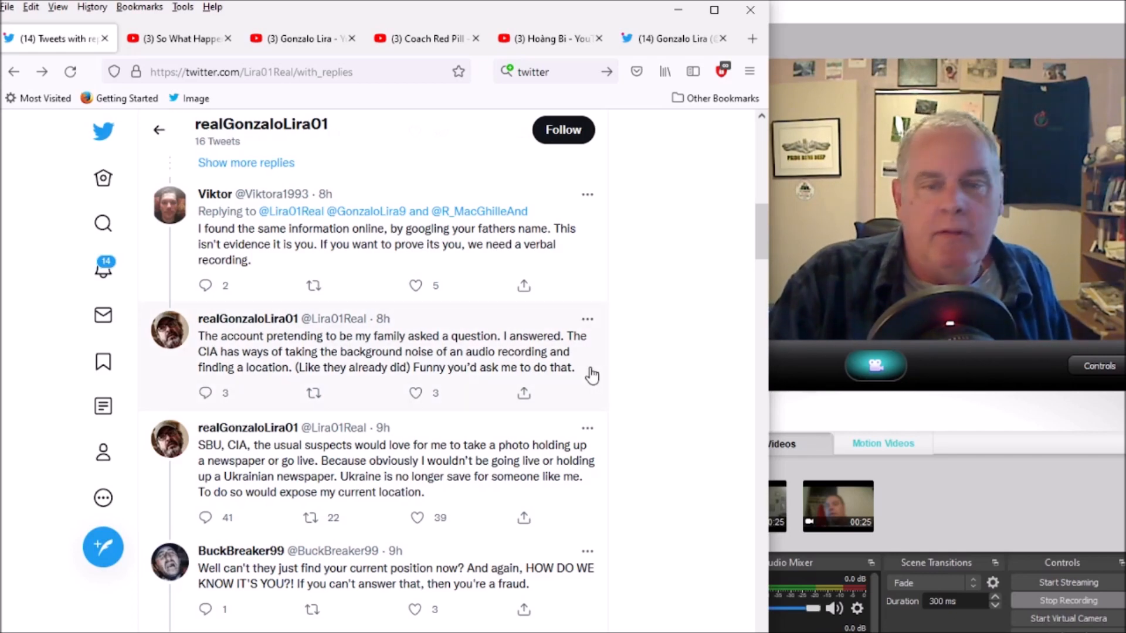
Step: Scroll the original realGonzaloLira profile past the pinned Zelensky tweet to the April 15 video tweet
scroll(down, 3)
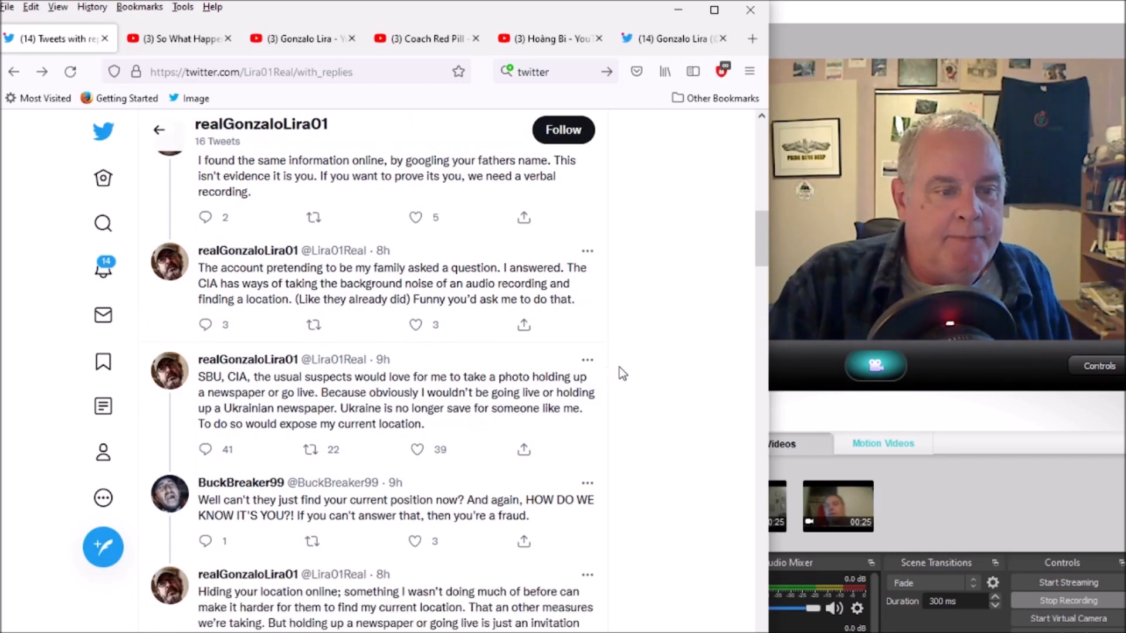
scroll(down, 3)
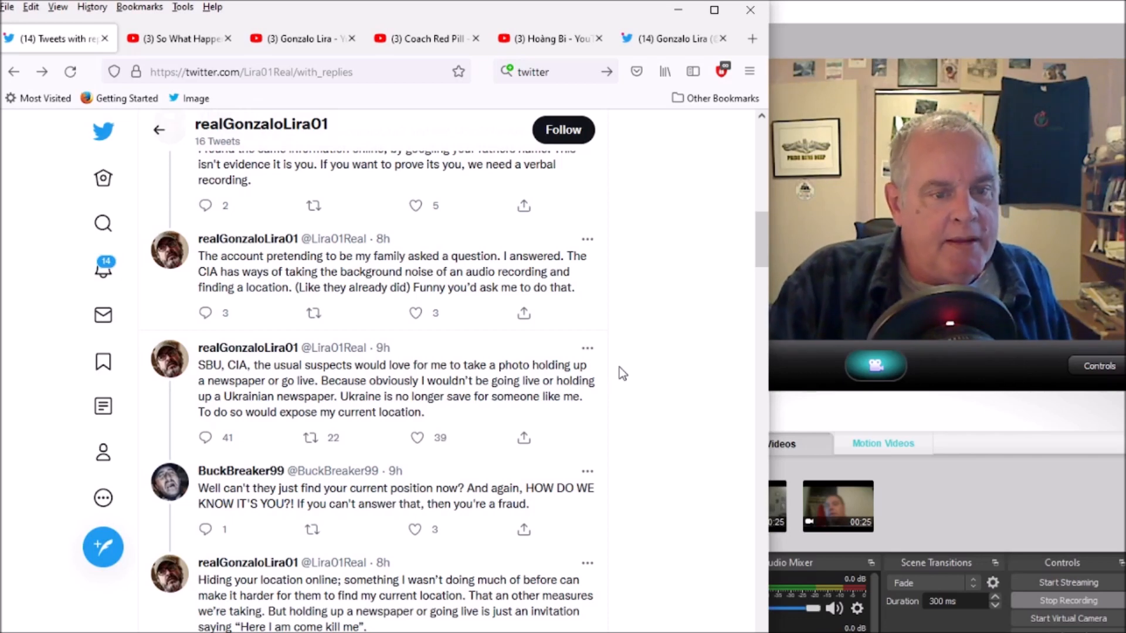
scroll(down, 3)
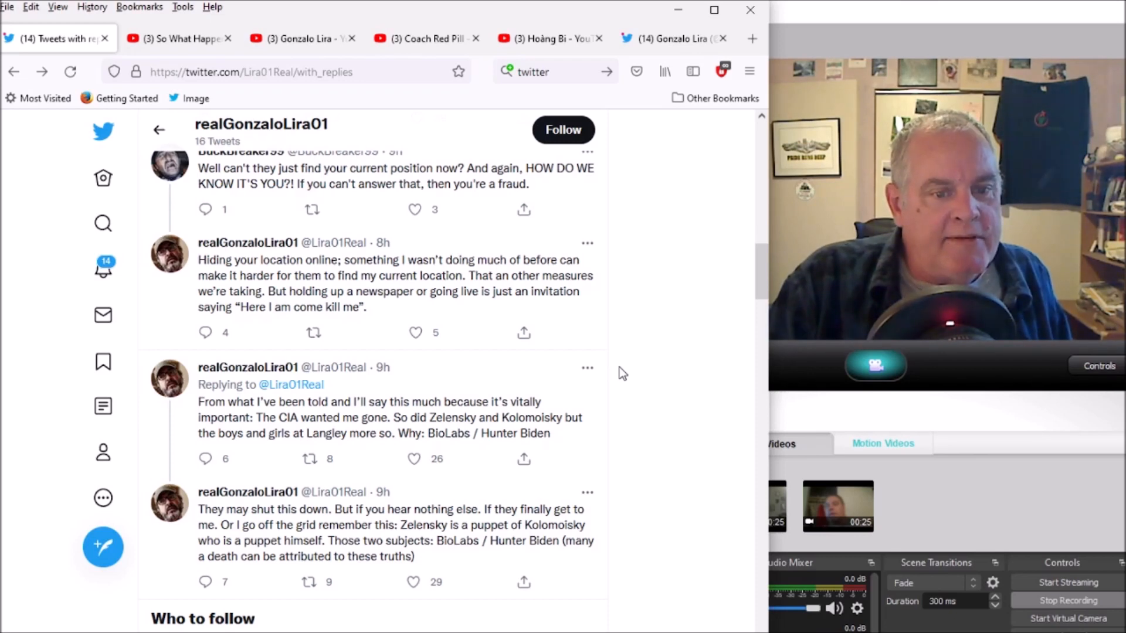
mouse_move(647, 370)
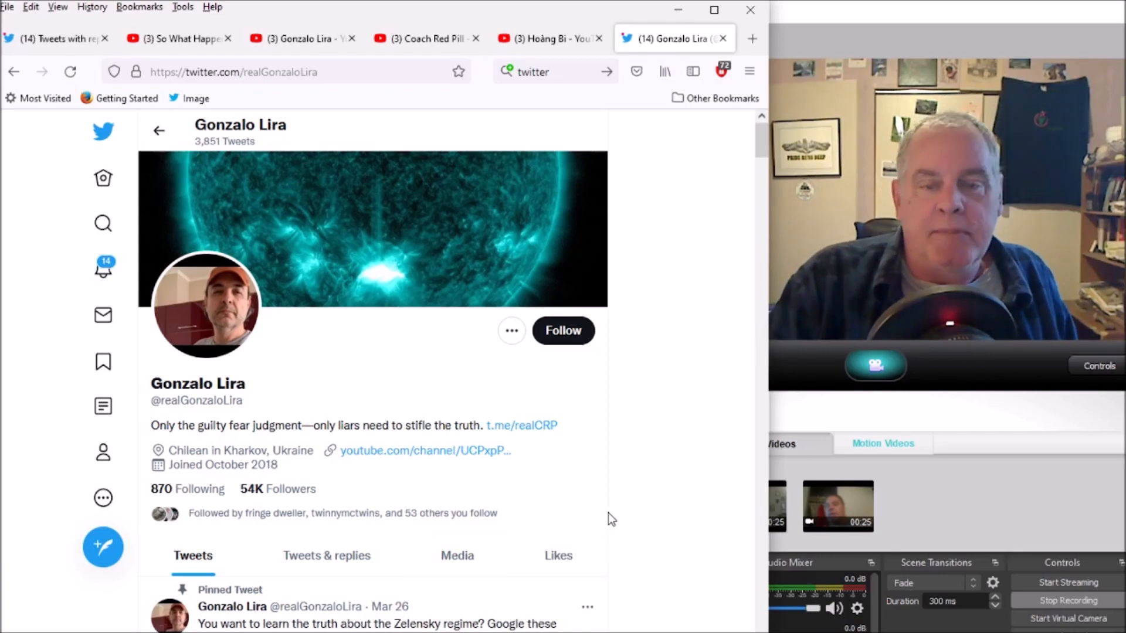
scroll(down, 3)
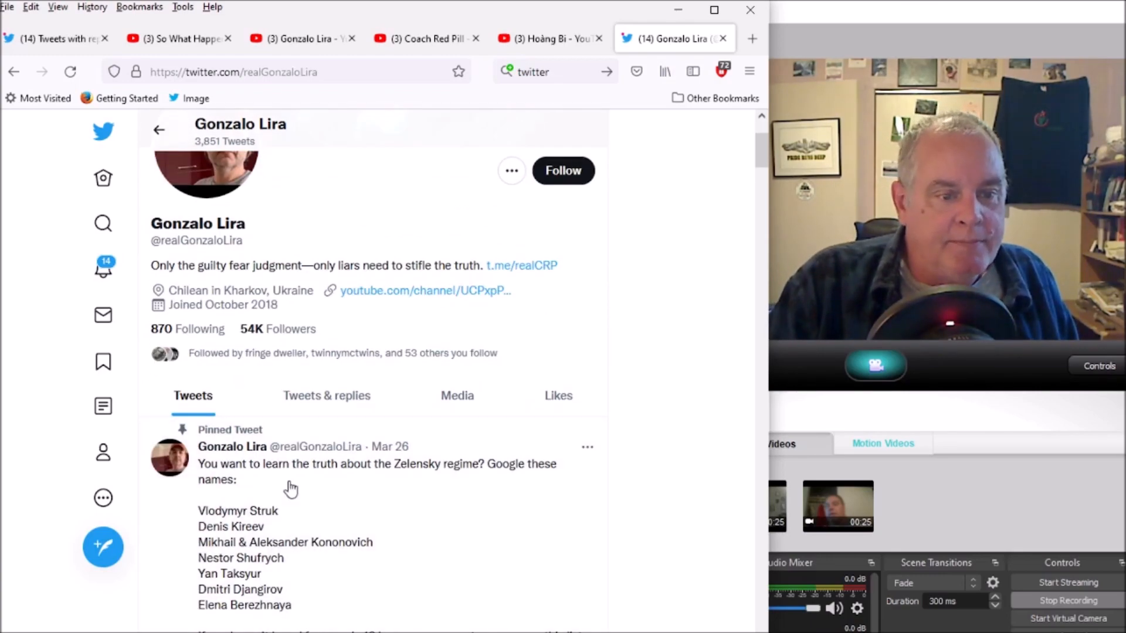
scroll(down, 3)
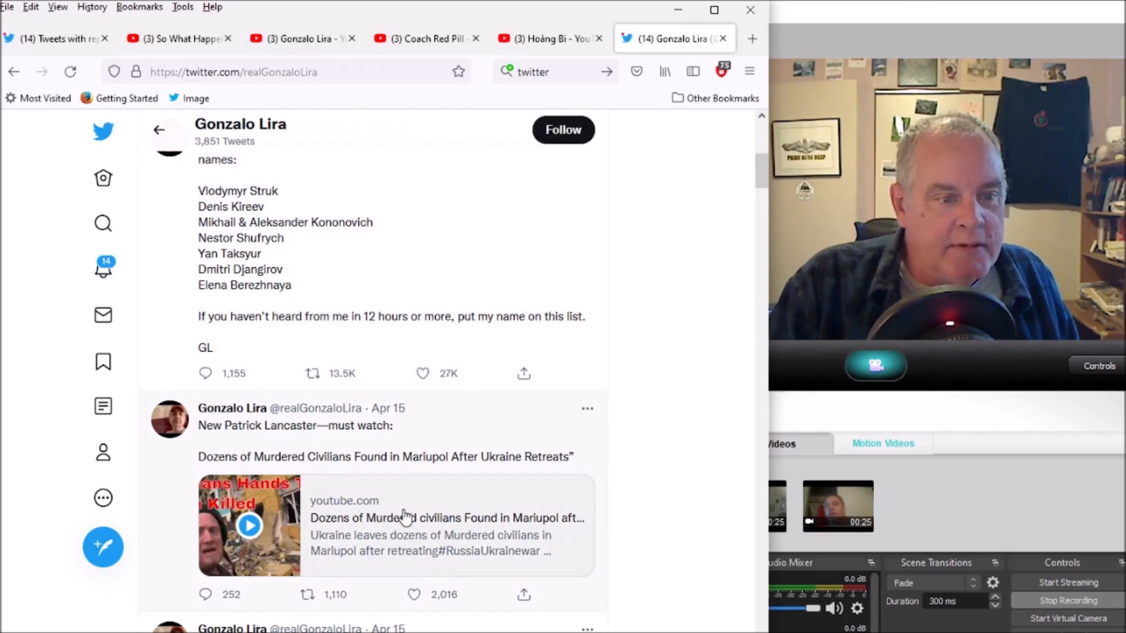
scroll(down, 3)
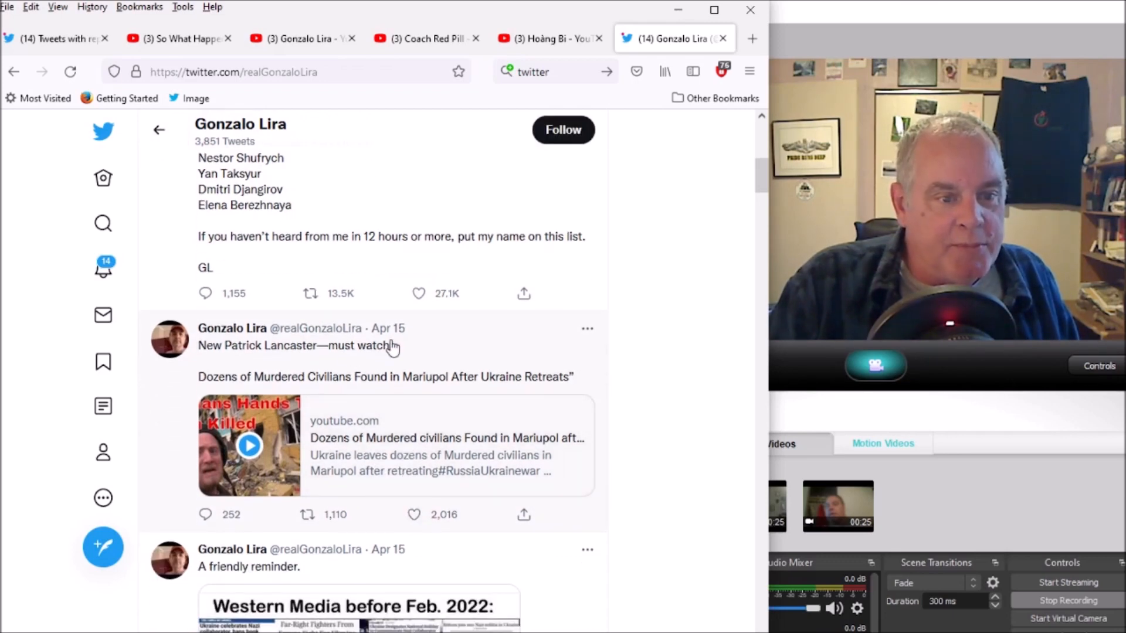
mouse_move(406, 383)
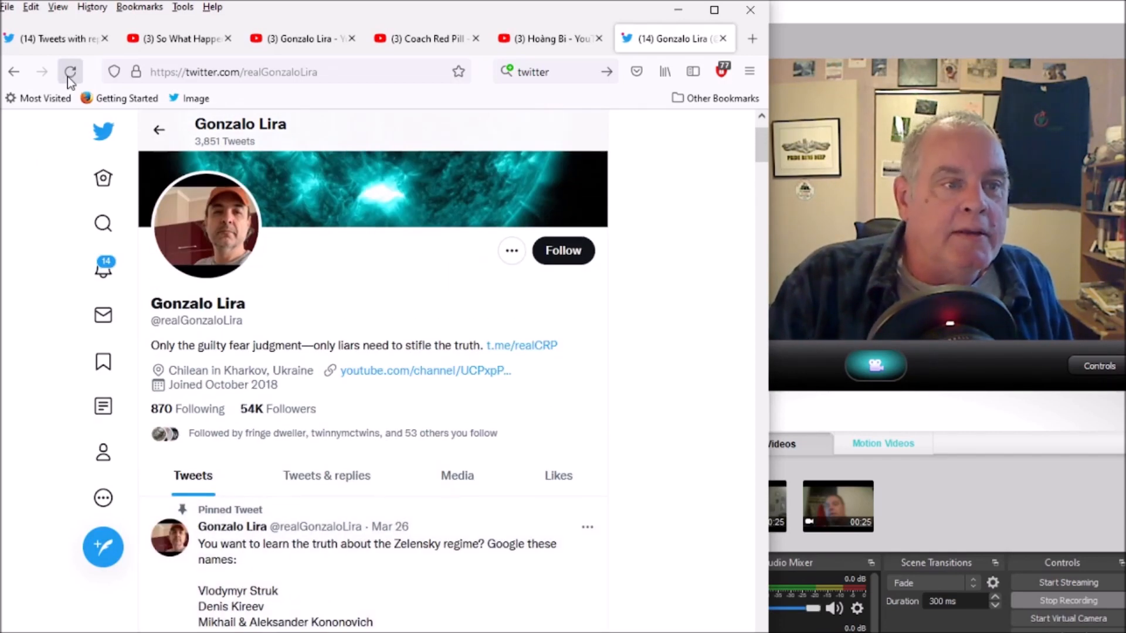
Step: Switch back to realGonzaloLira01's tweets and replies about hiding his location
click(53, 39)
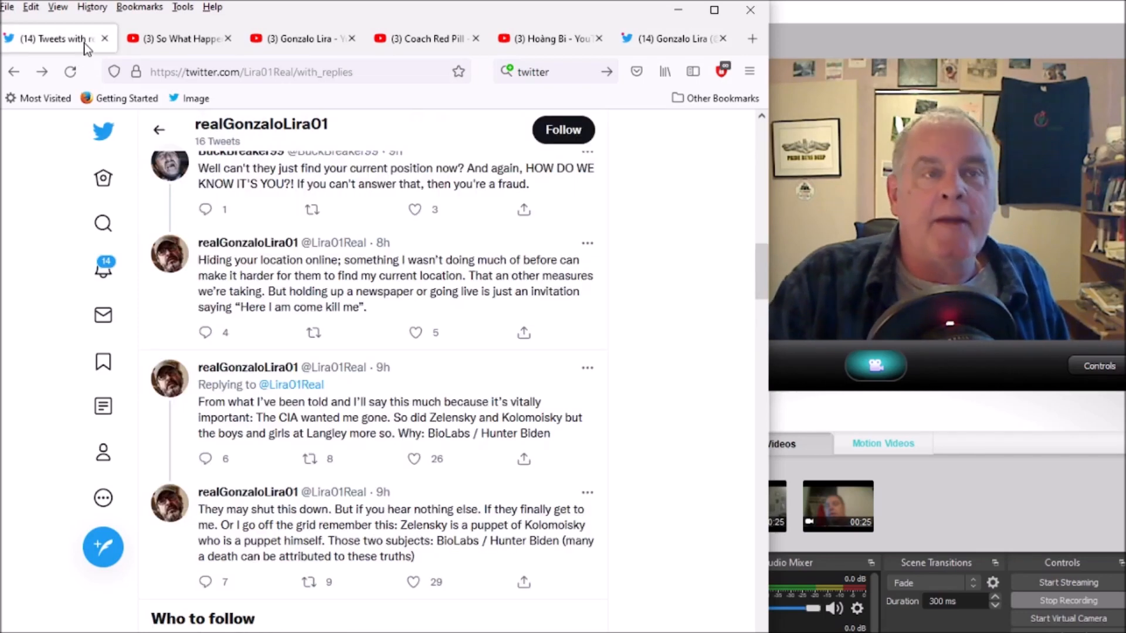
mouse_move(82, 50)
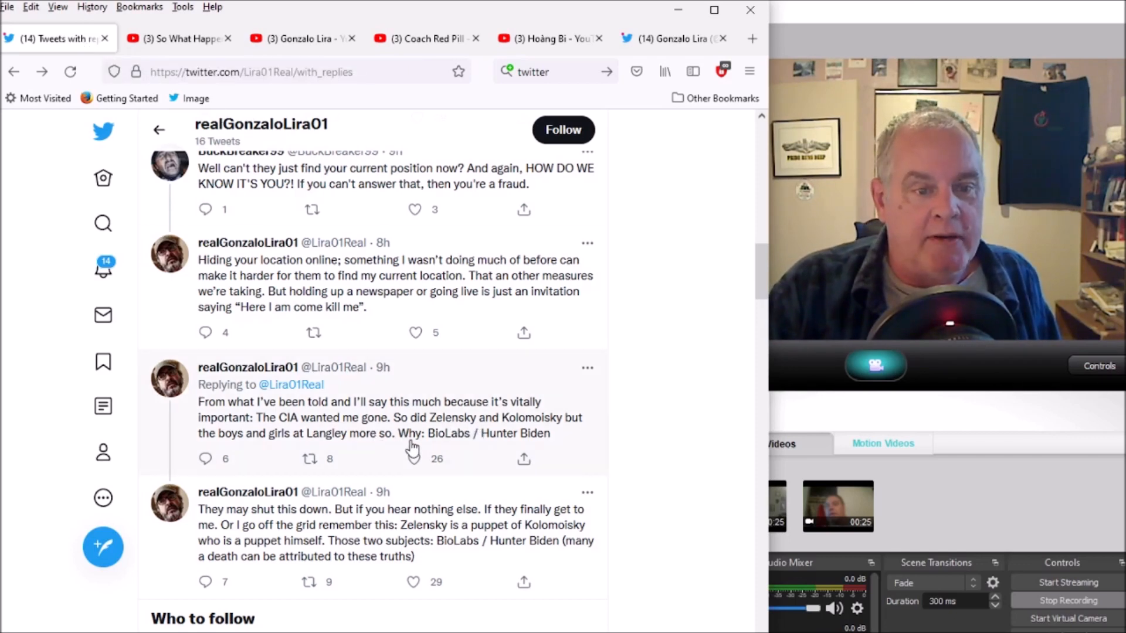
mouse_move(494, 440)
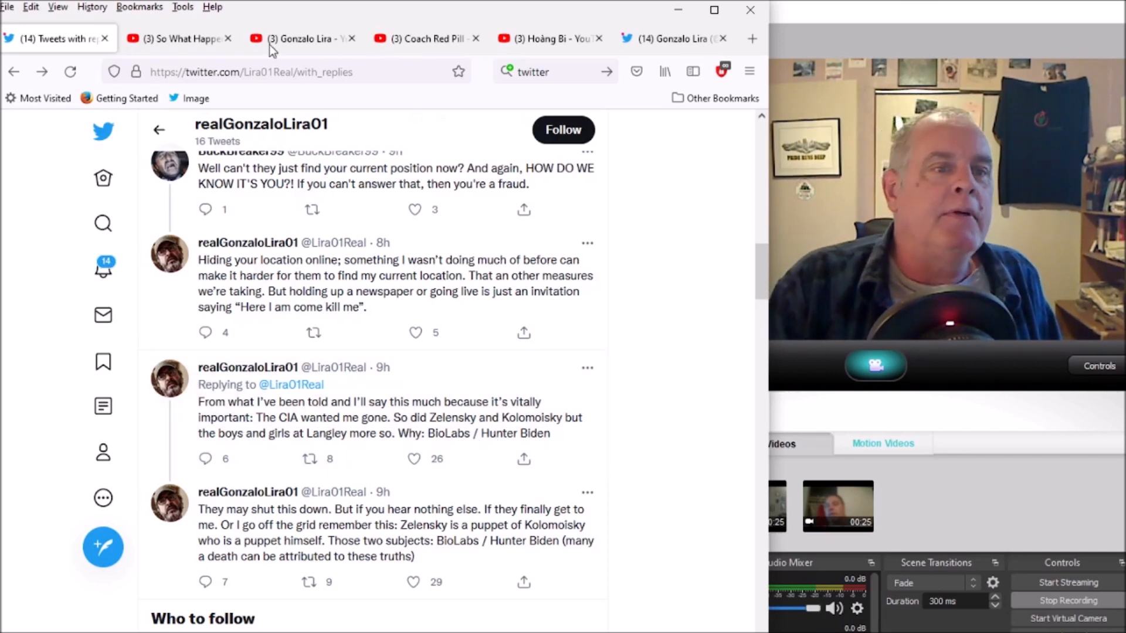
Step: Browse Gonzalo Lira's YouTube uploads through older streams and back to the newest videos
click(301, 37)
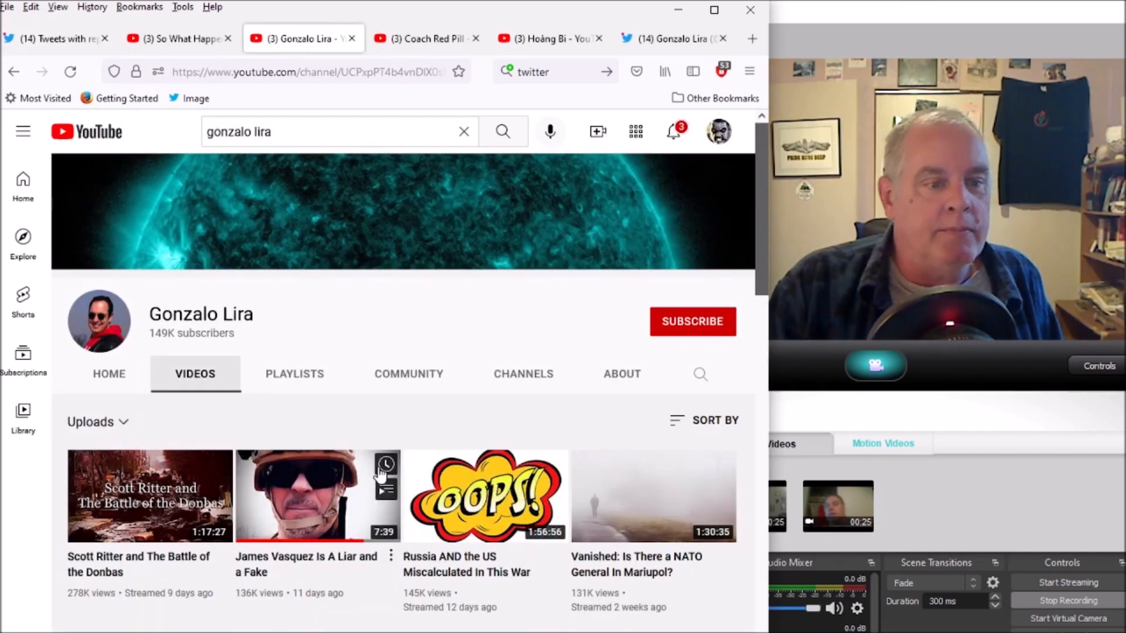
mouse_move(382, 375)
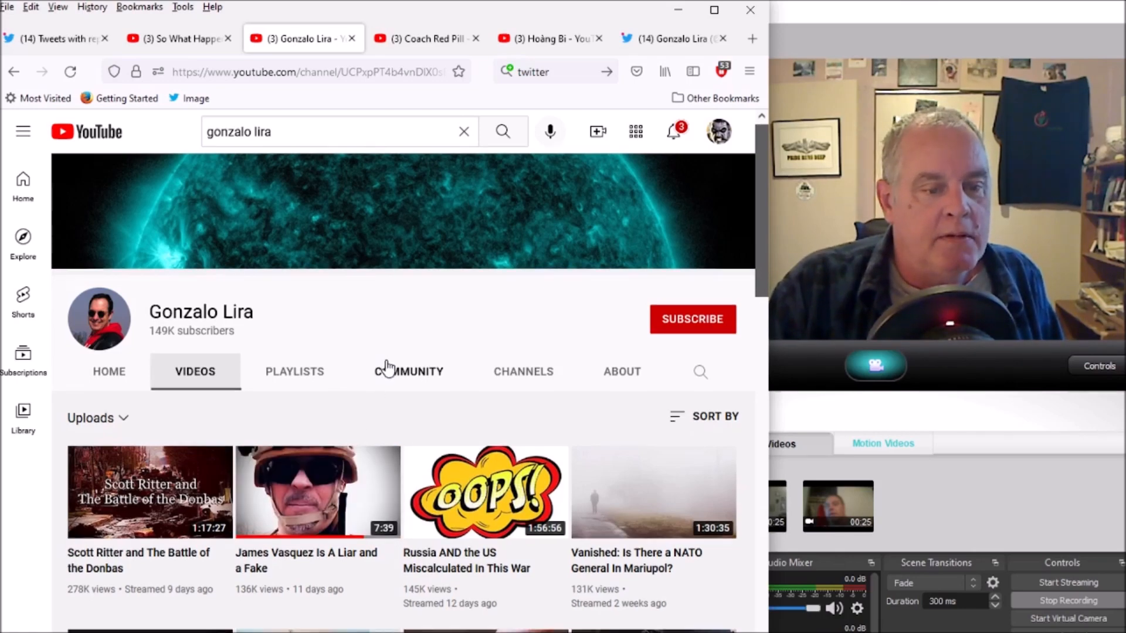
scroll(down, 3)
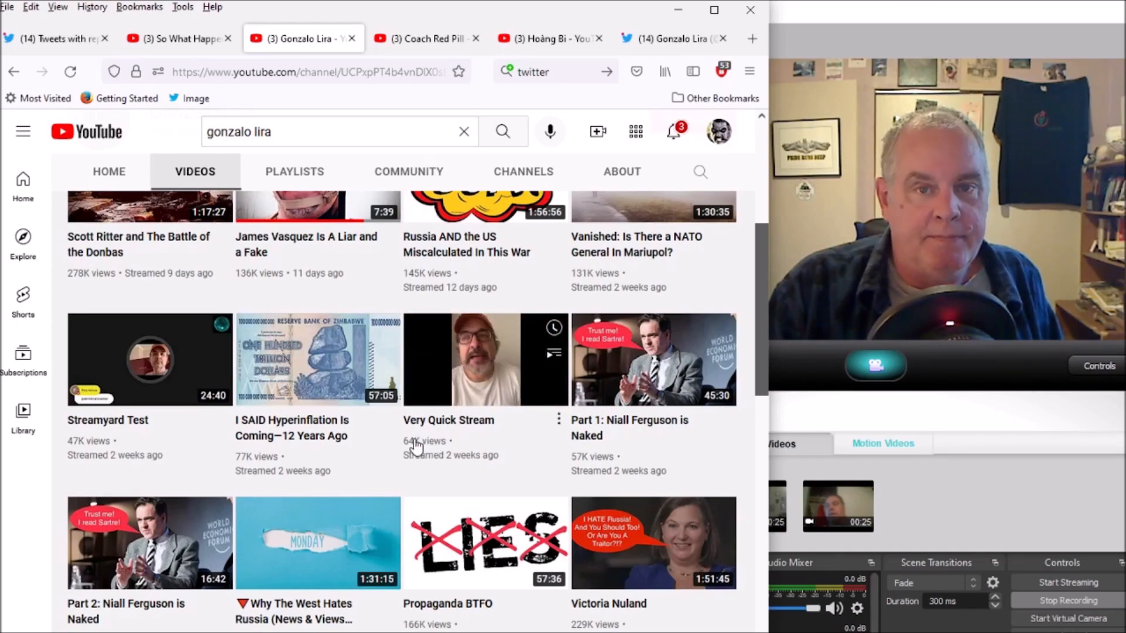
scroll(down, 3)
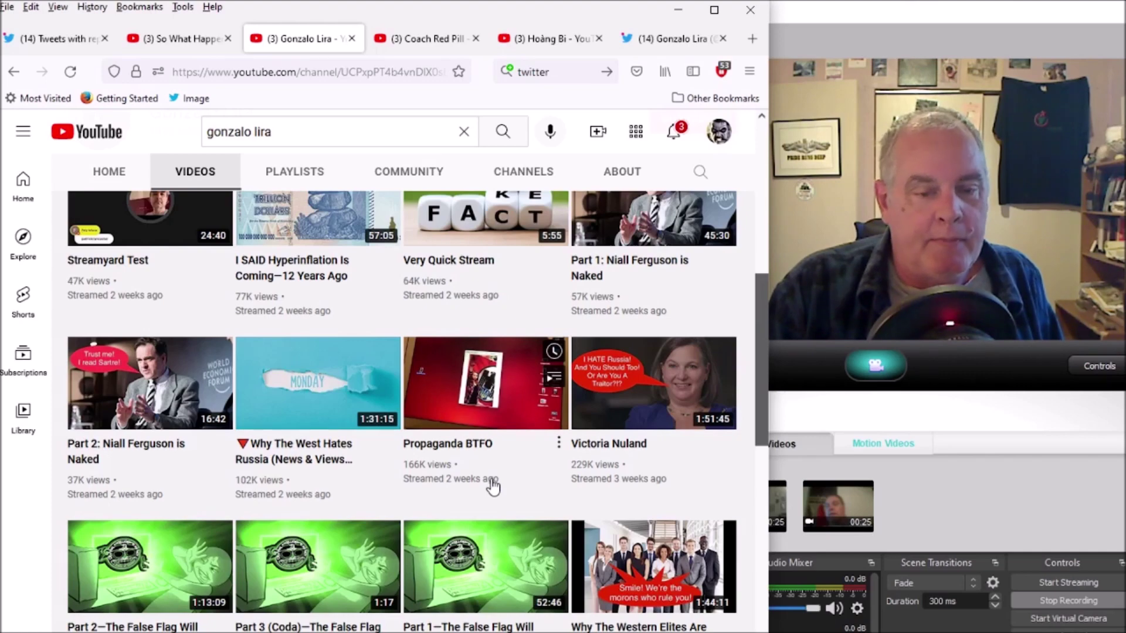
scroll(down, 3)
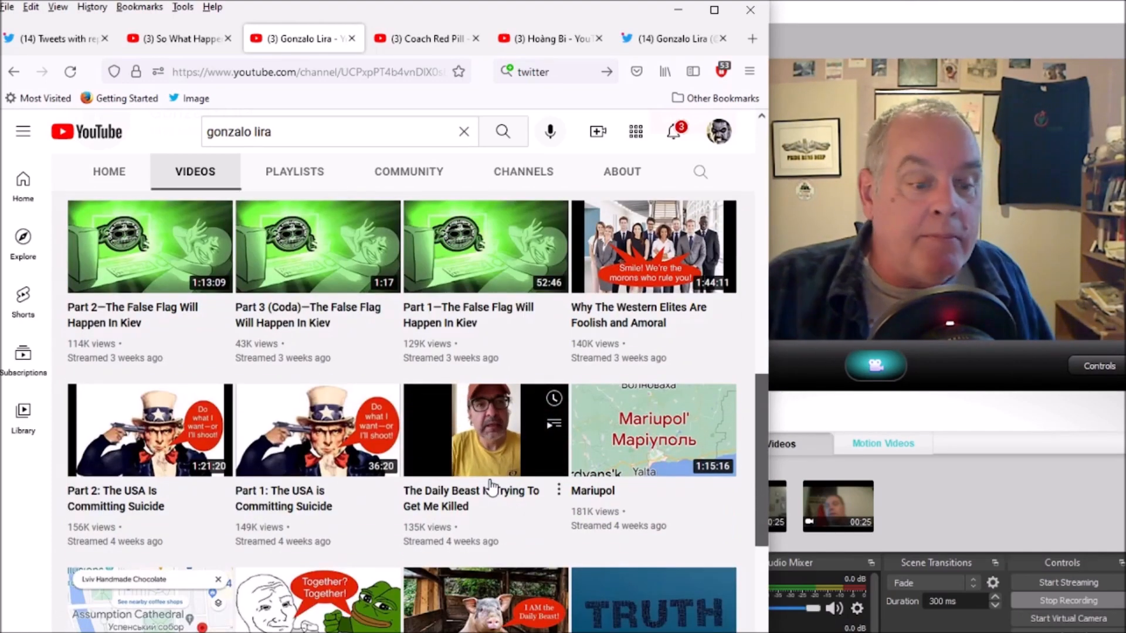
scroll(down, 3)
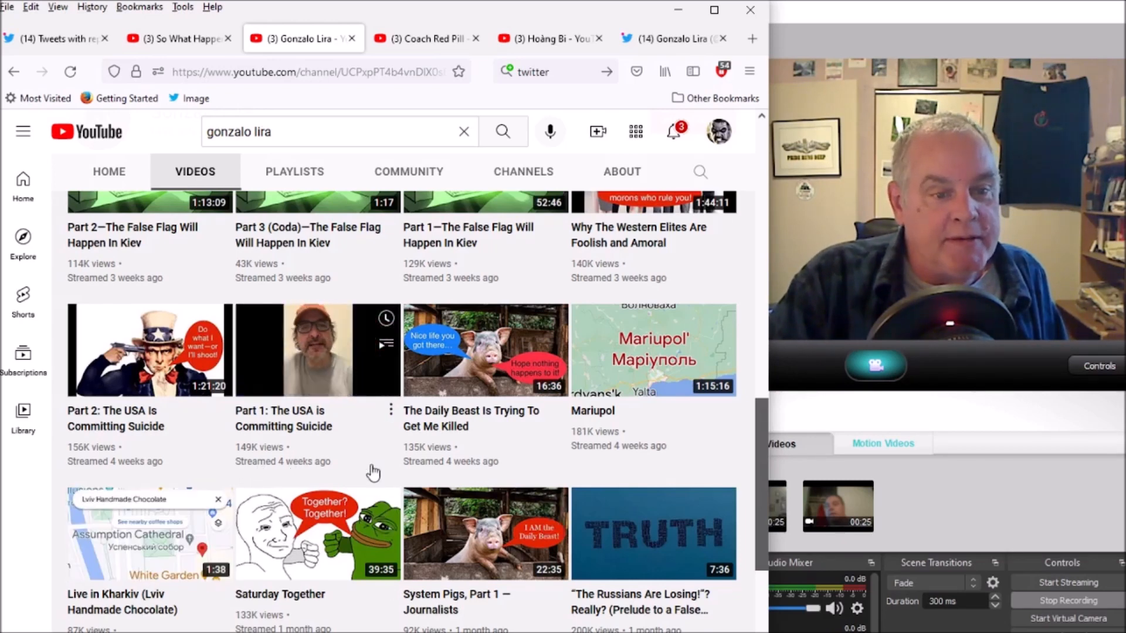
mouse_move(517, 466)
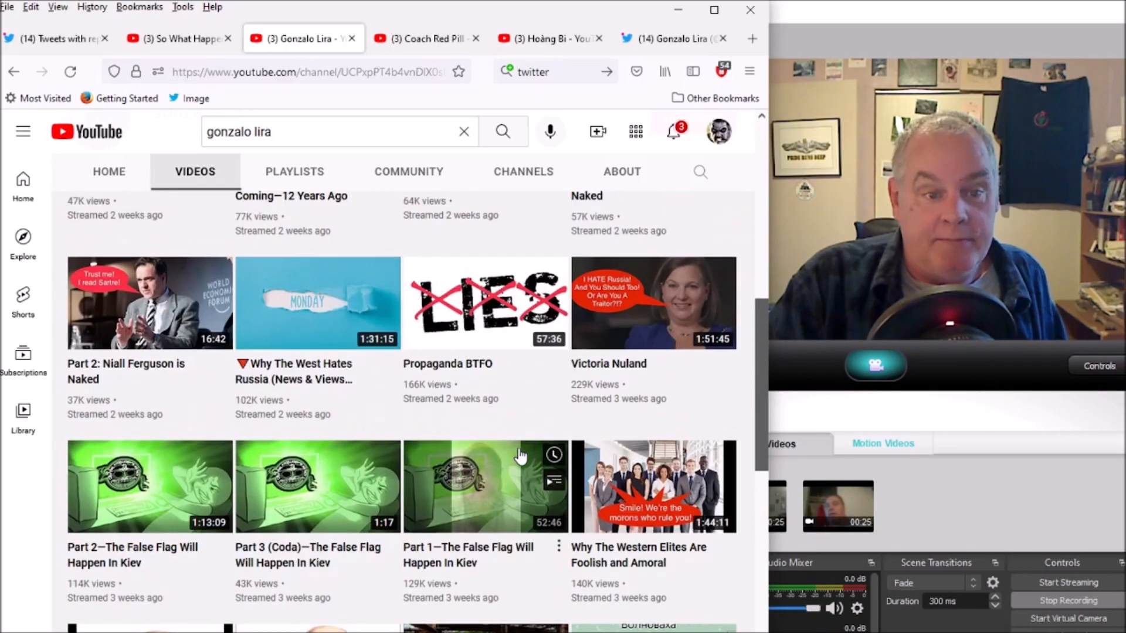
scroll(up, 3)
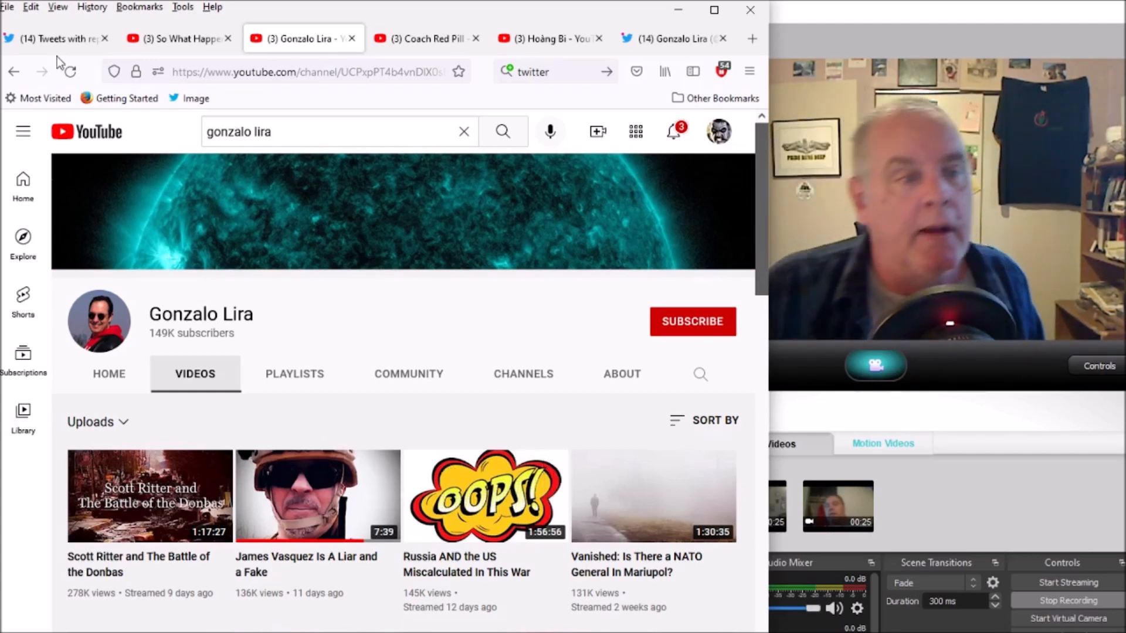
Step: Browse the Coach Red Pill YouTube channel's Videos list by scrolling through its uploads
click(425, 38)
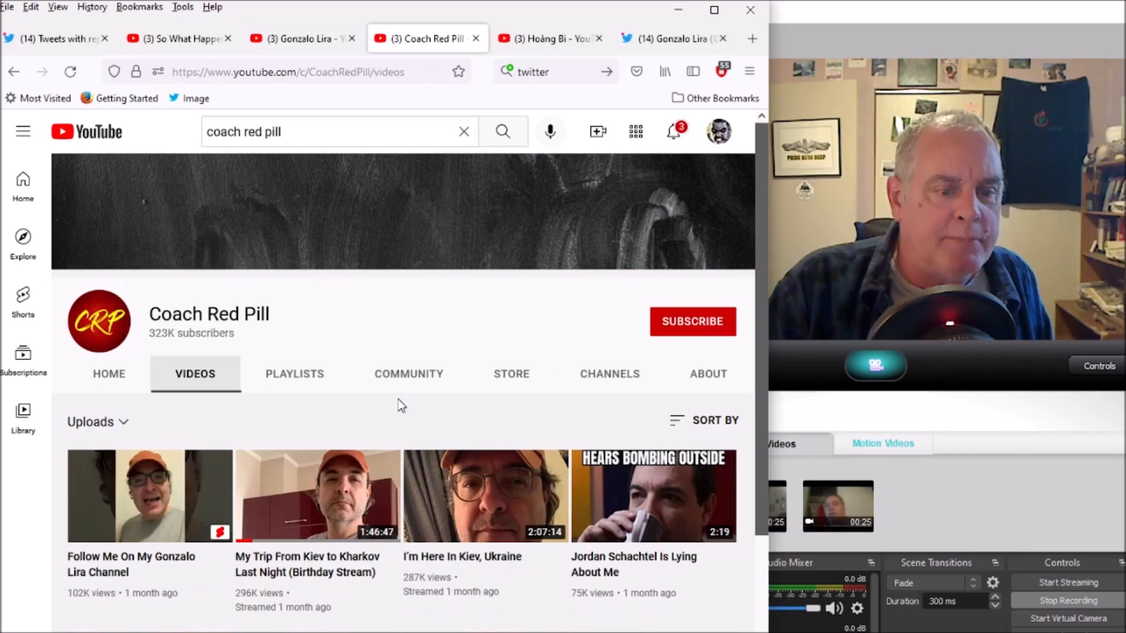
scroll(down, 3)
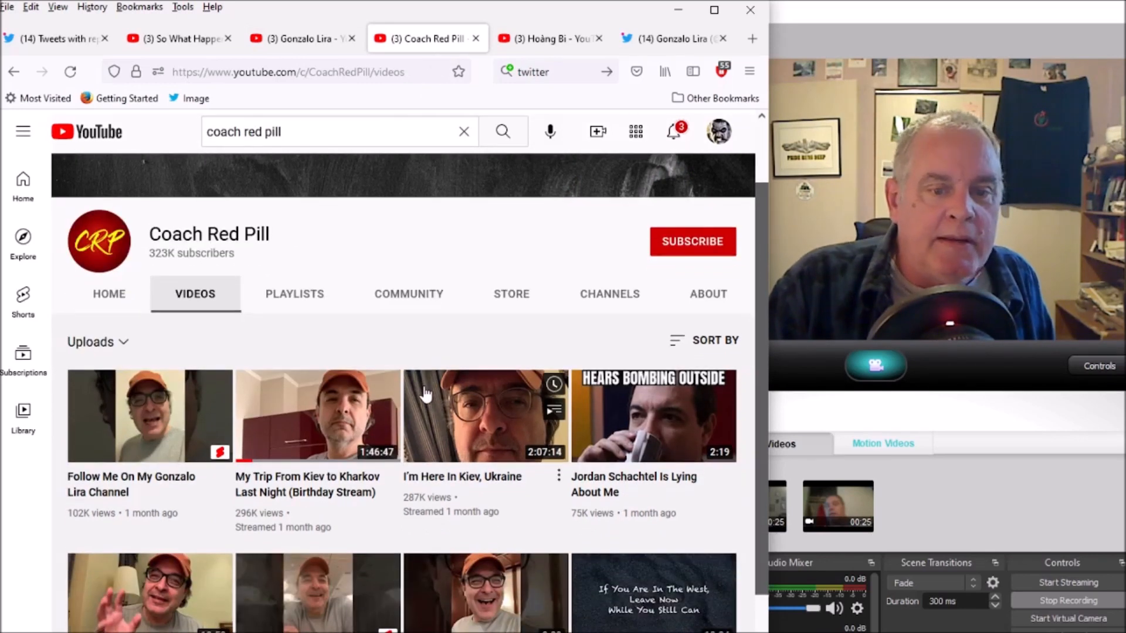
scroll(down, 3)
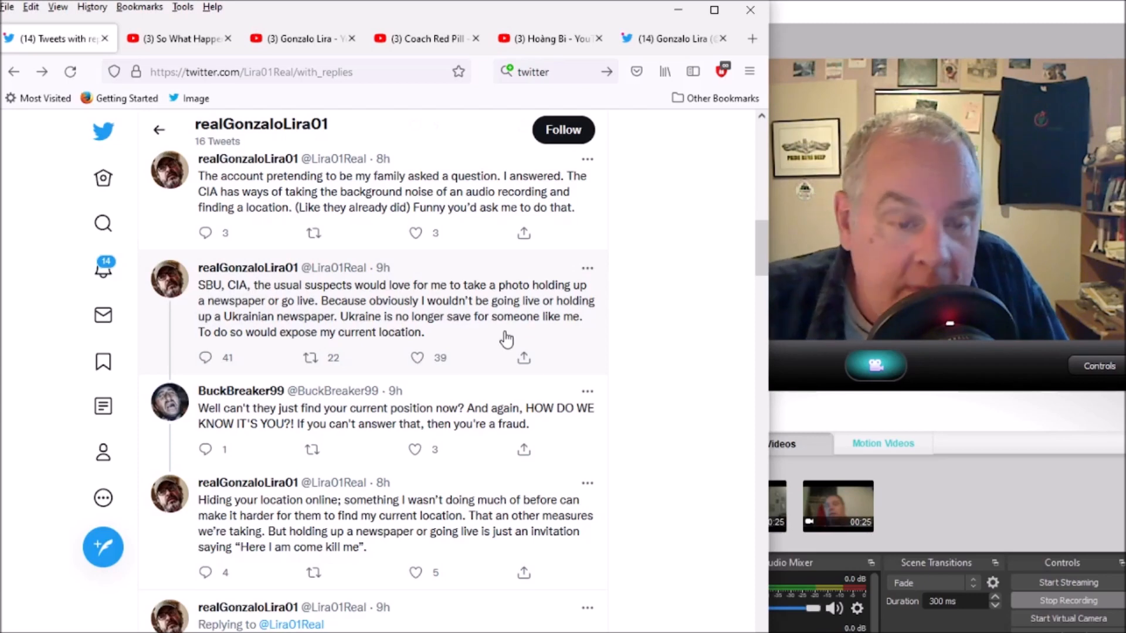
mouse_move(635, 347)
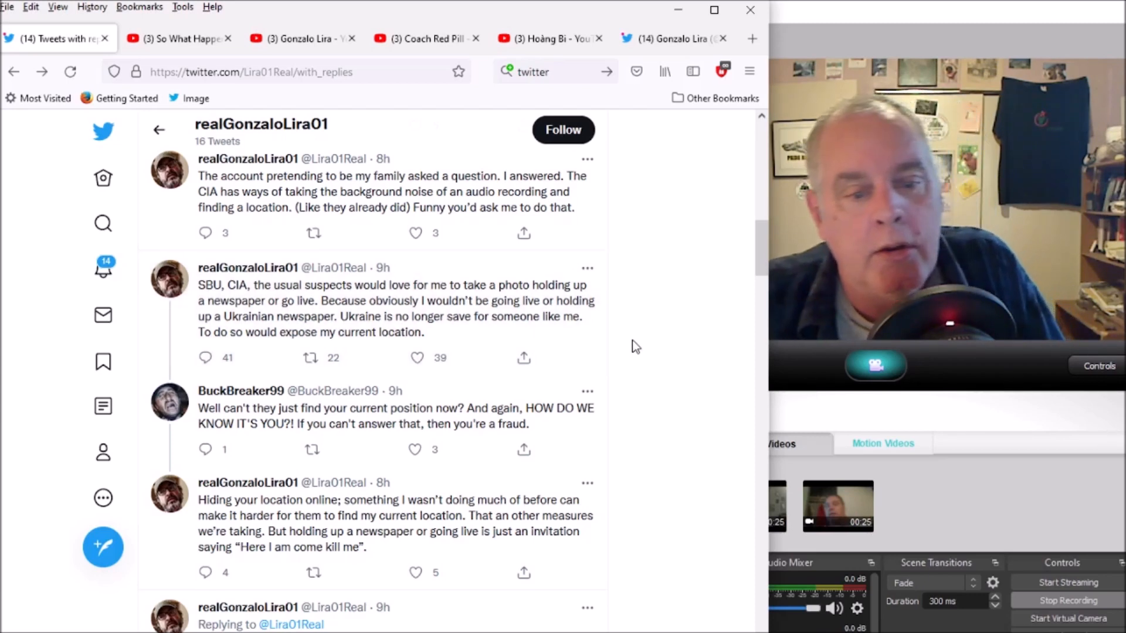
scroll(down, 3)
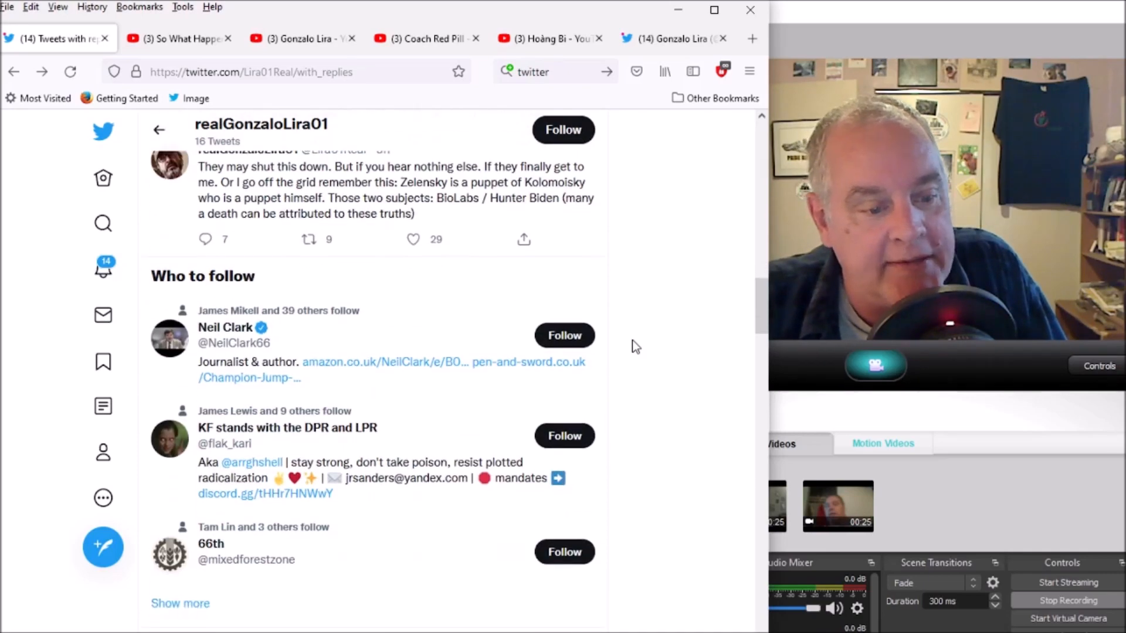
scroll(down, 3)
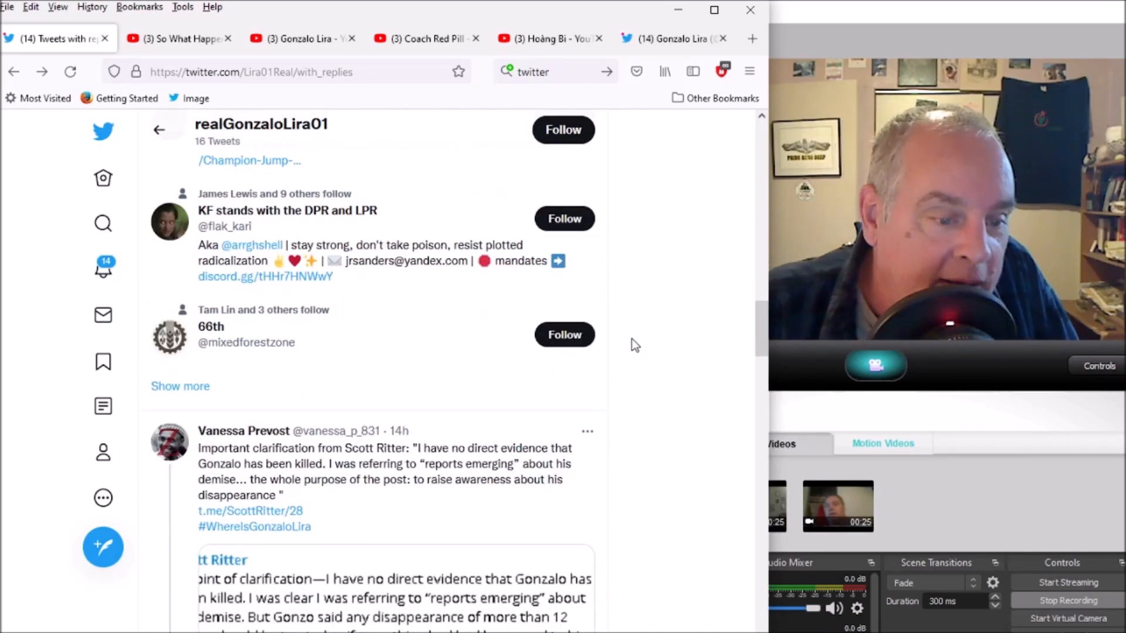
scroll(down, 3)
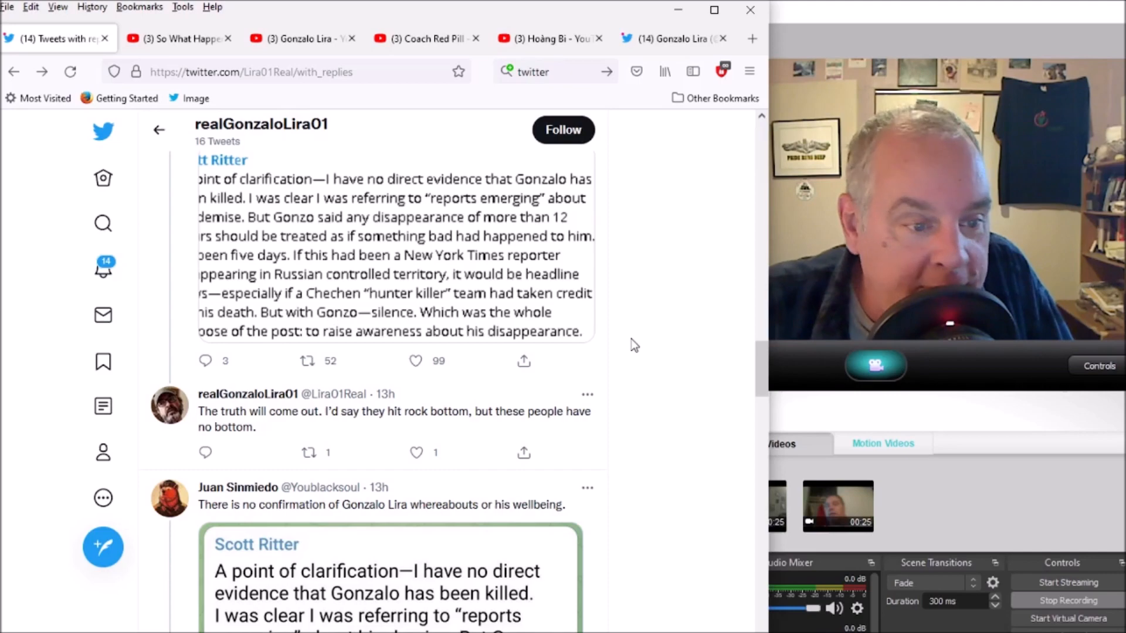
scroll(down, 3)
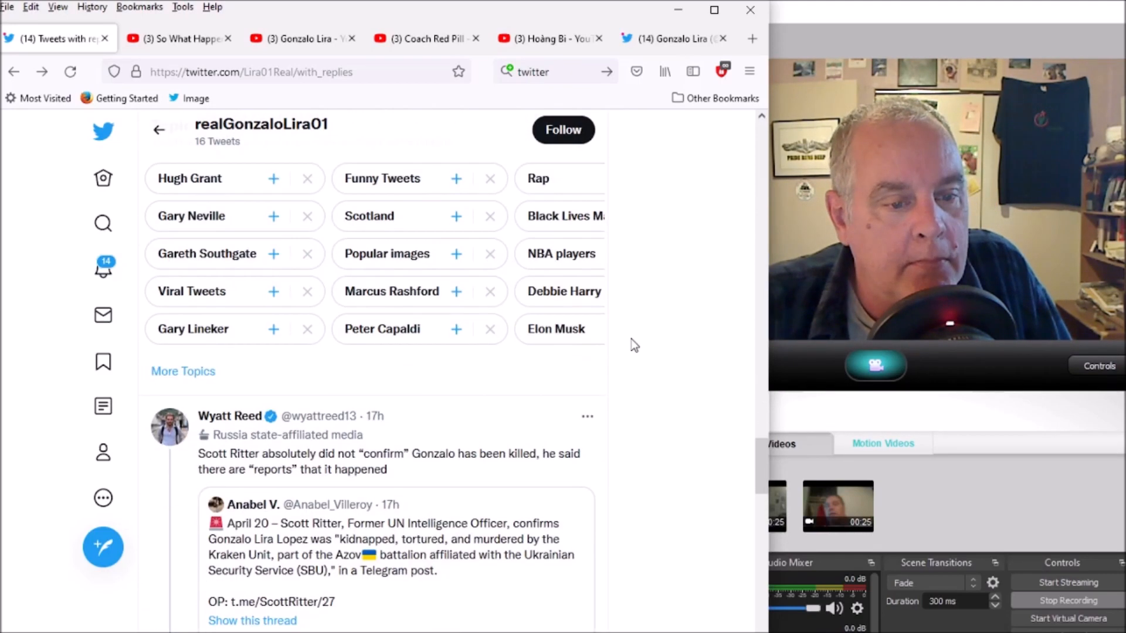
scroll(down, 3)
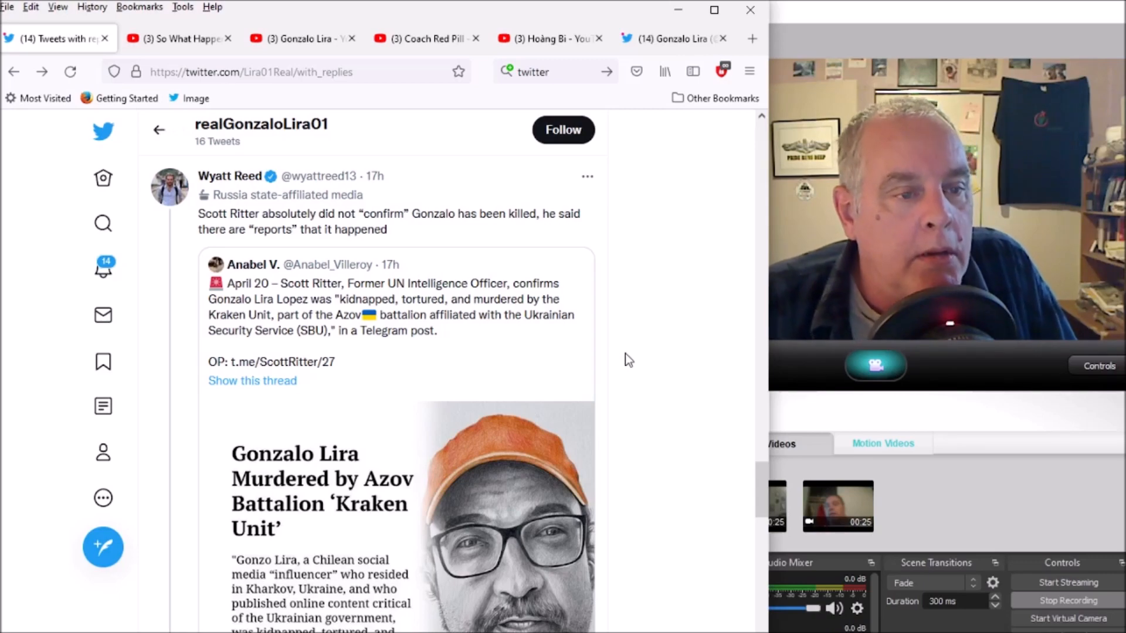
scroll(down, 3)
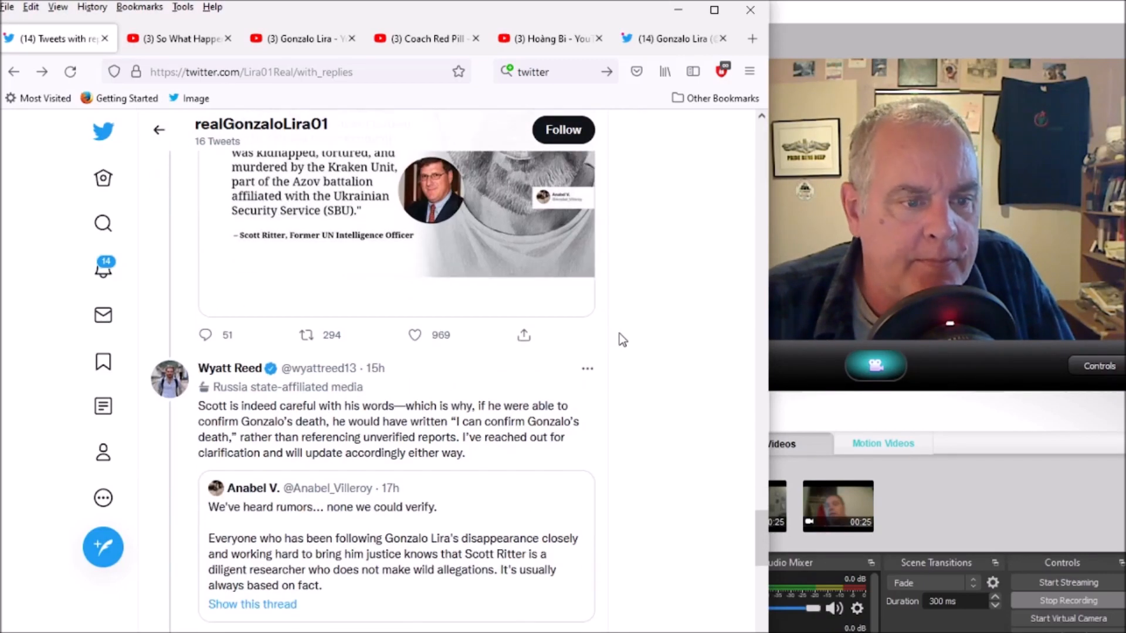
scroll(down, 3)
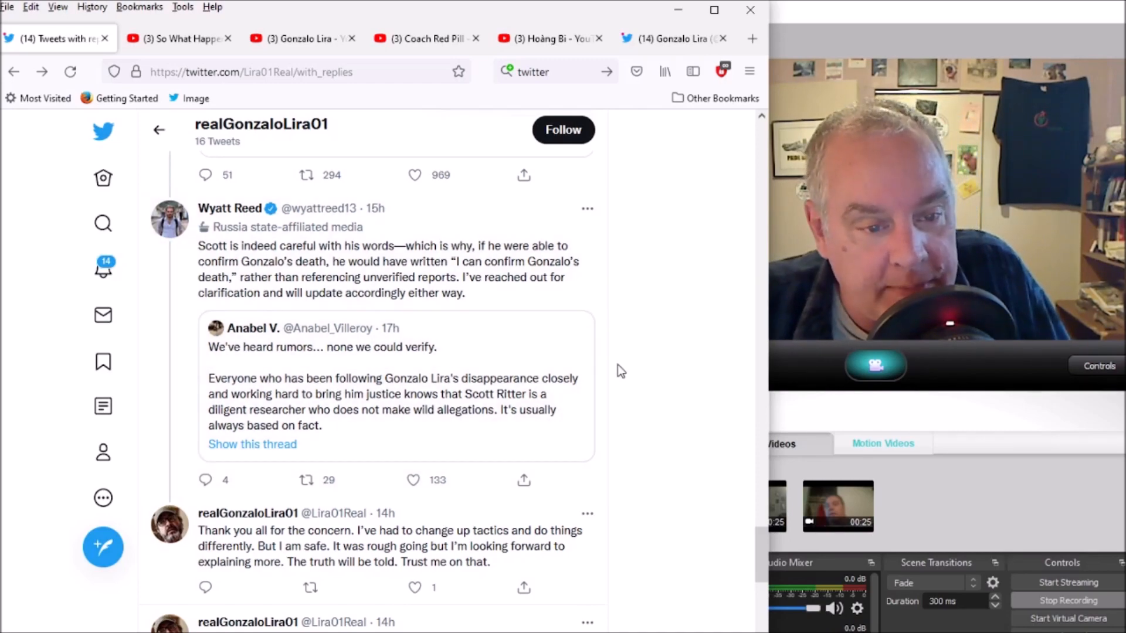
scroll(down, 3)
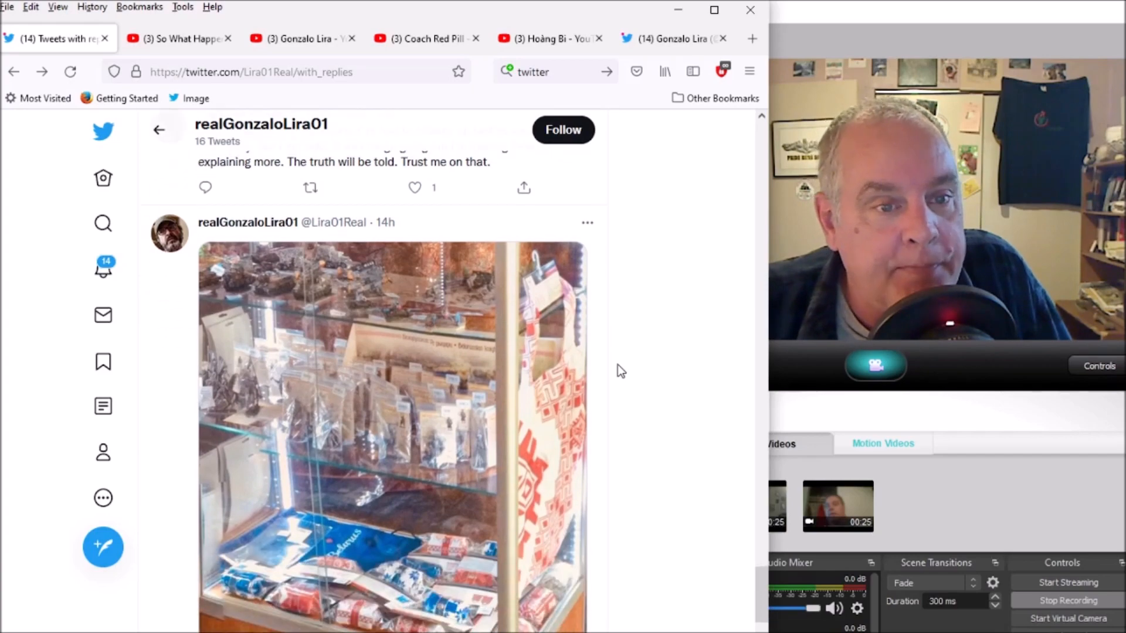
scroll(down, 3)
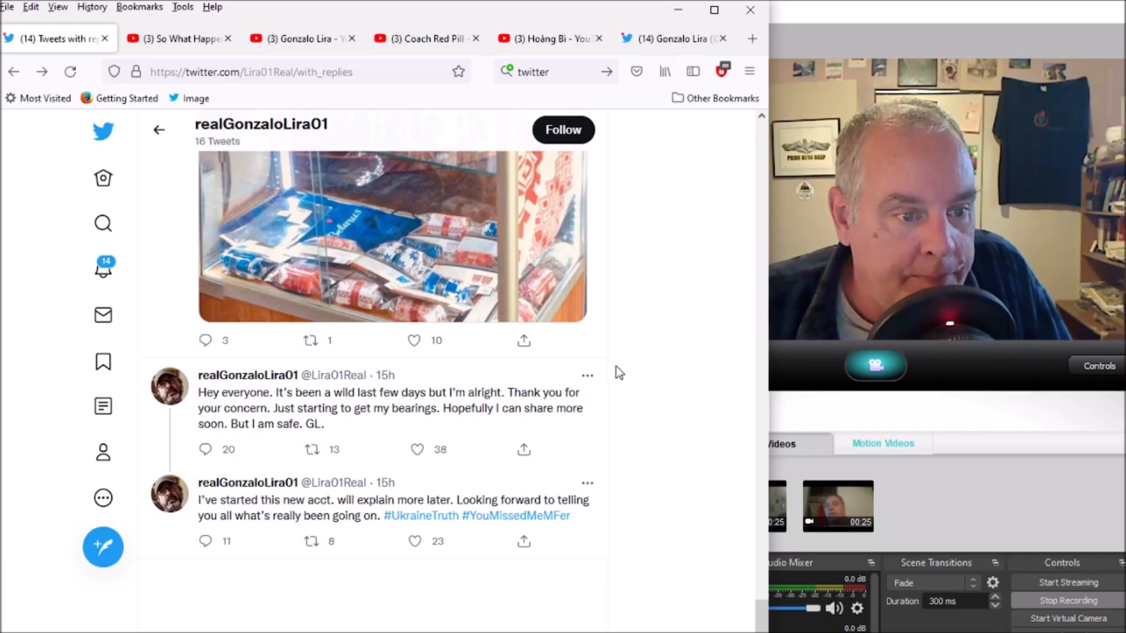
Step: Scroll back through the profile to its header showing the April 2022 join date and 453 followers
scroll(down, 3)
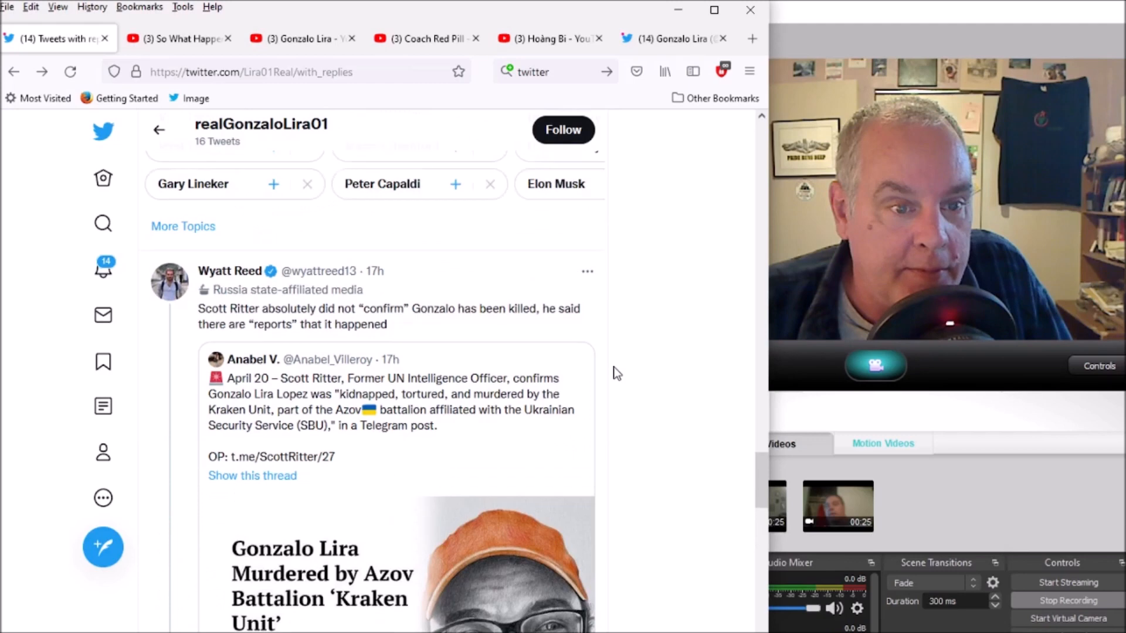
scroll(down, 3)
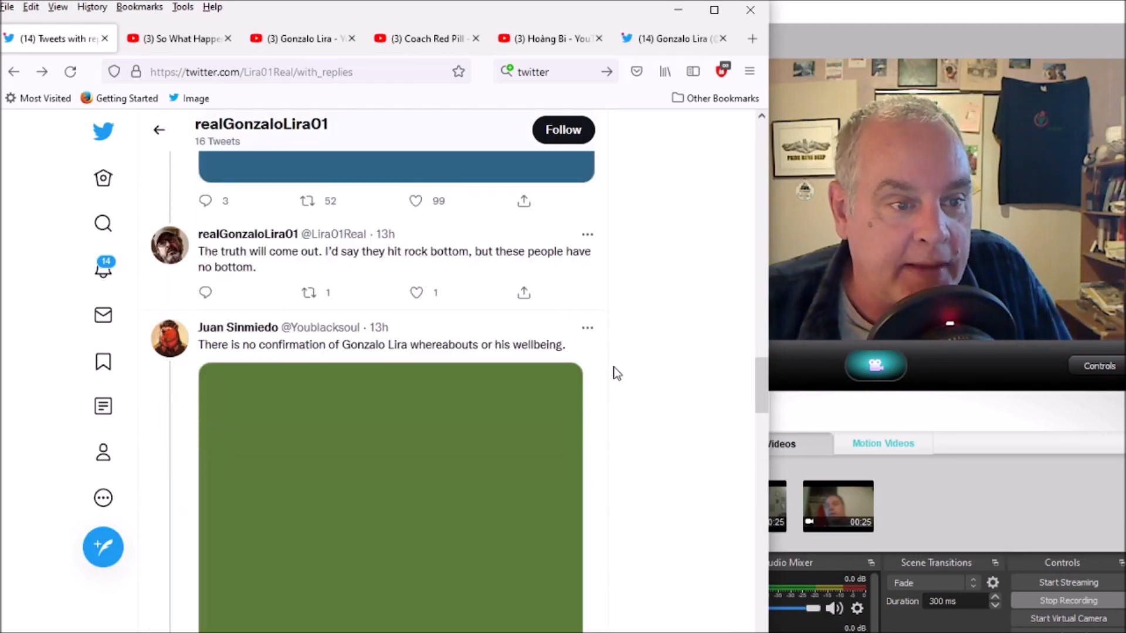
scroll(up, 3)
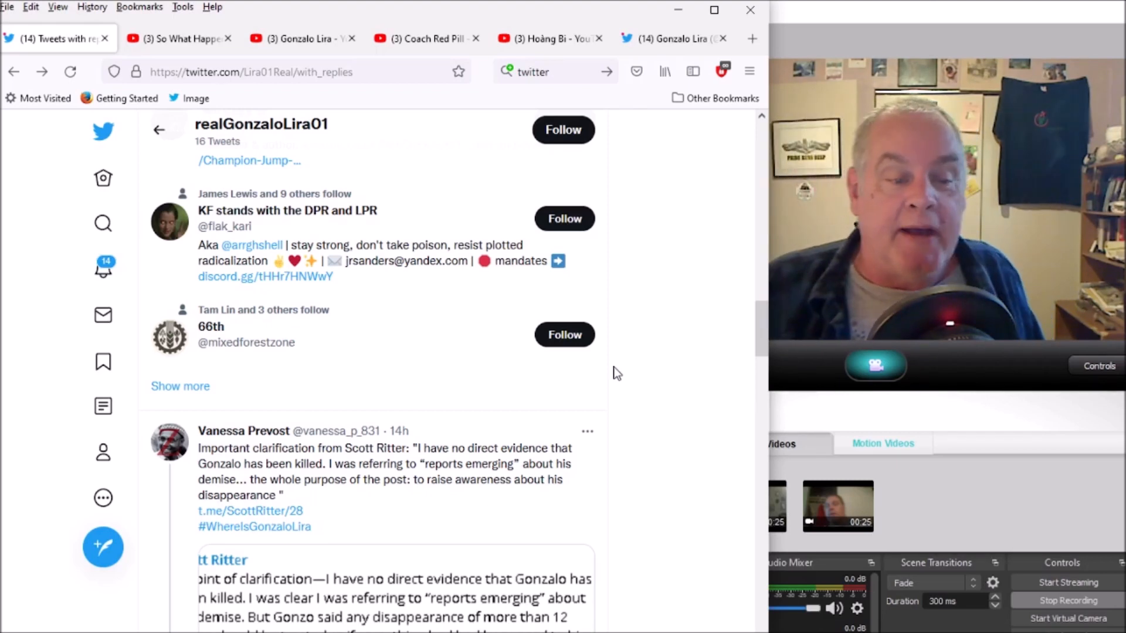
mouse_move(652, 418)
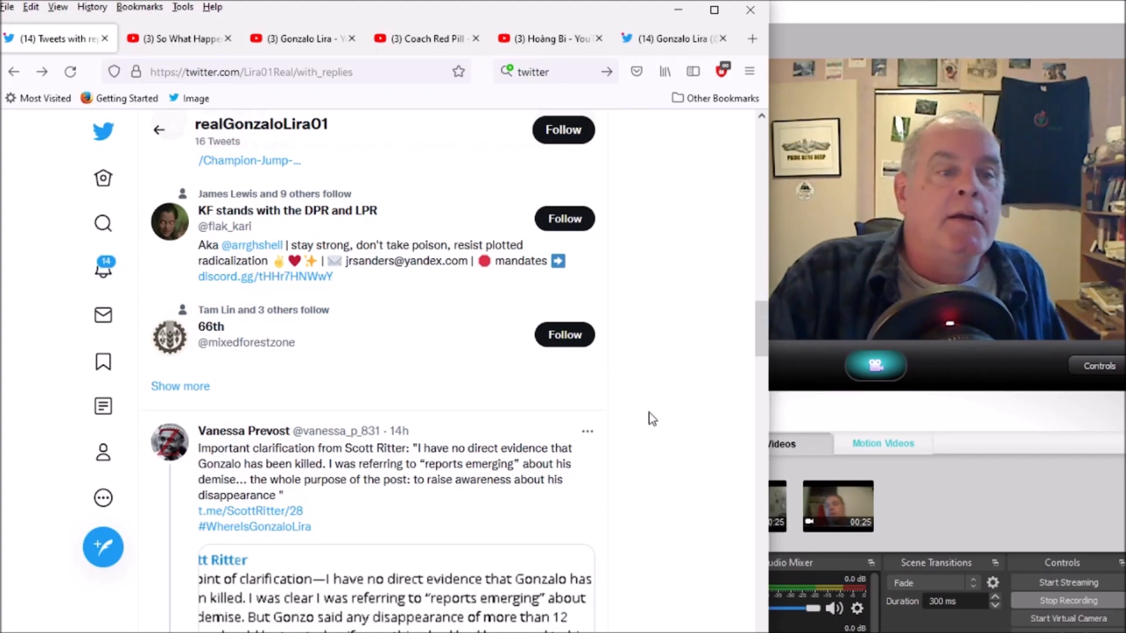
scroll(down, 3)
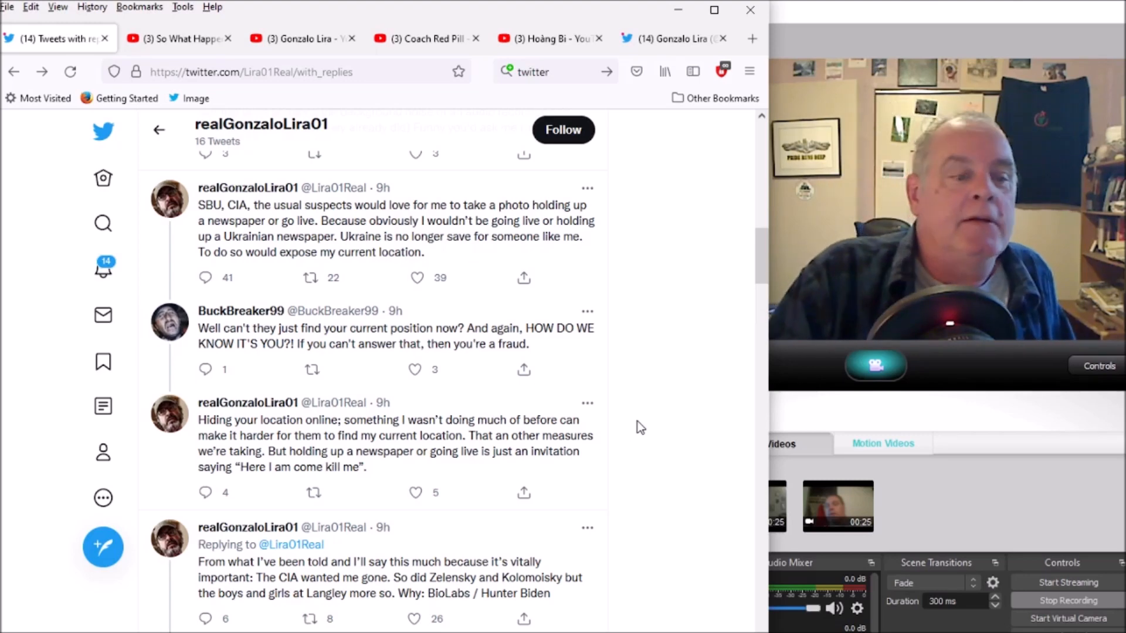
scroll(down, 3)
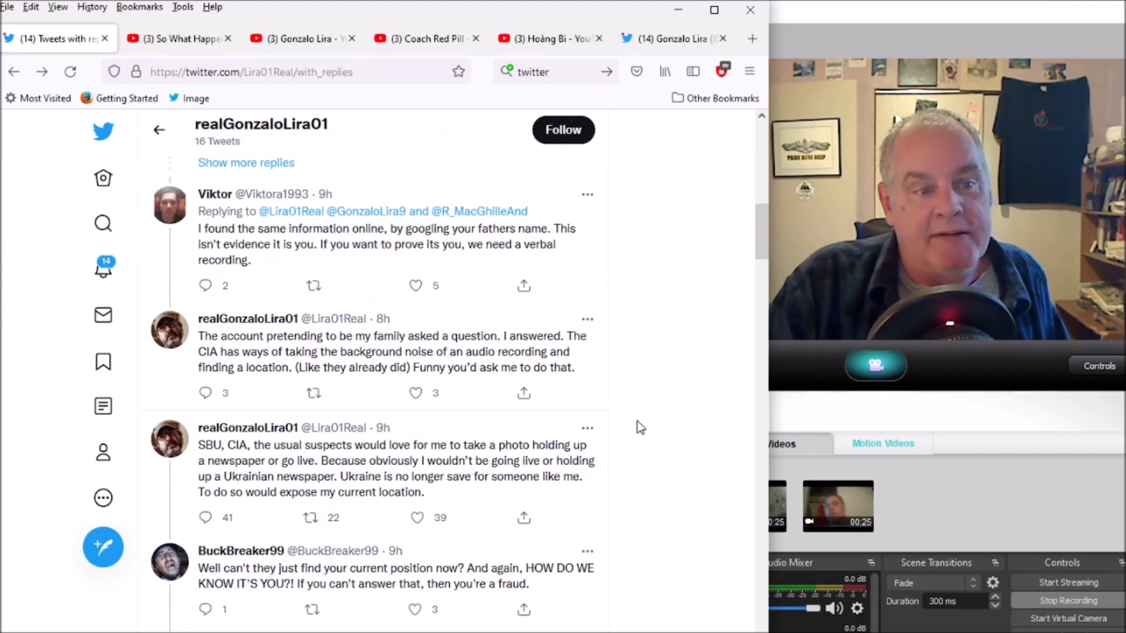
scroll(up, 3)
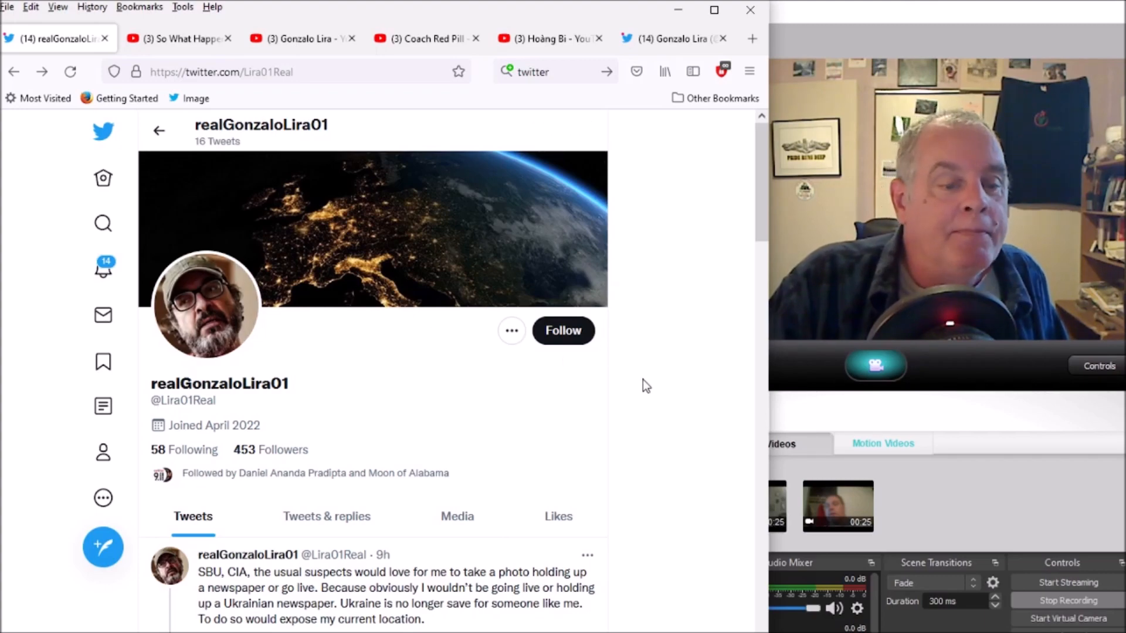
Step: Scroll the profile's tweets down toward the 'SBU, CIA, the usual suspects…' newspaper-photo tweet
scroll(down, 3)
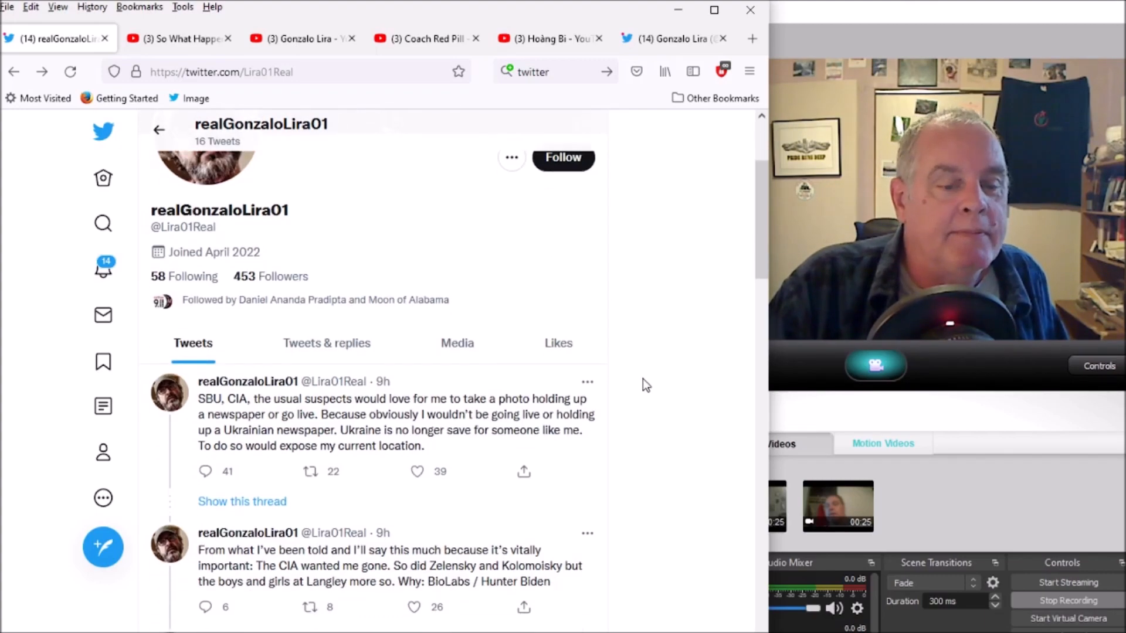
scroll(down, 3)
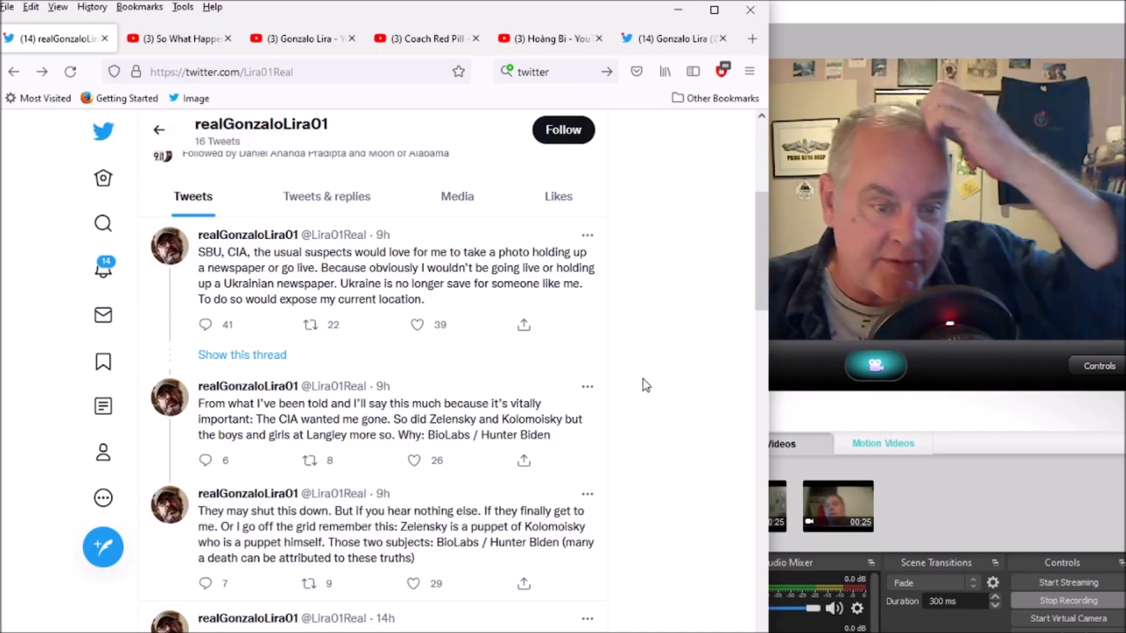
scroll(down, 3)
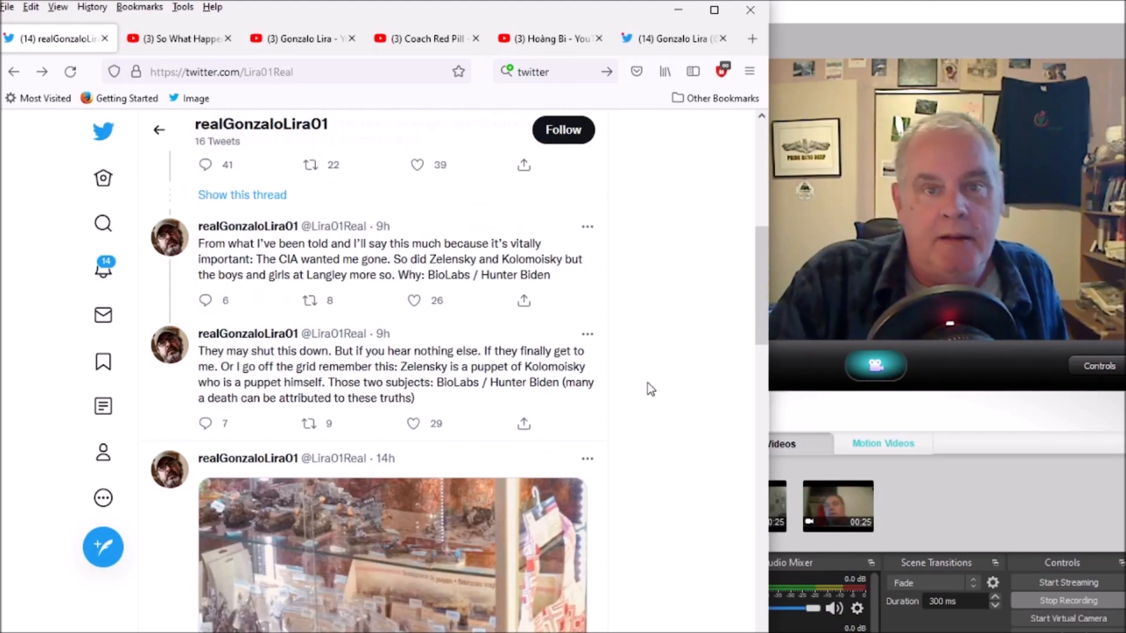
scroll(down, 3)
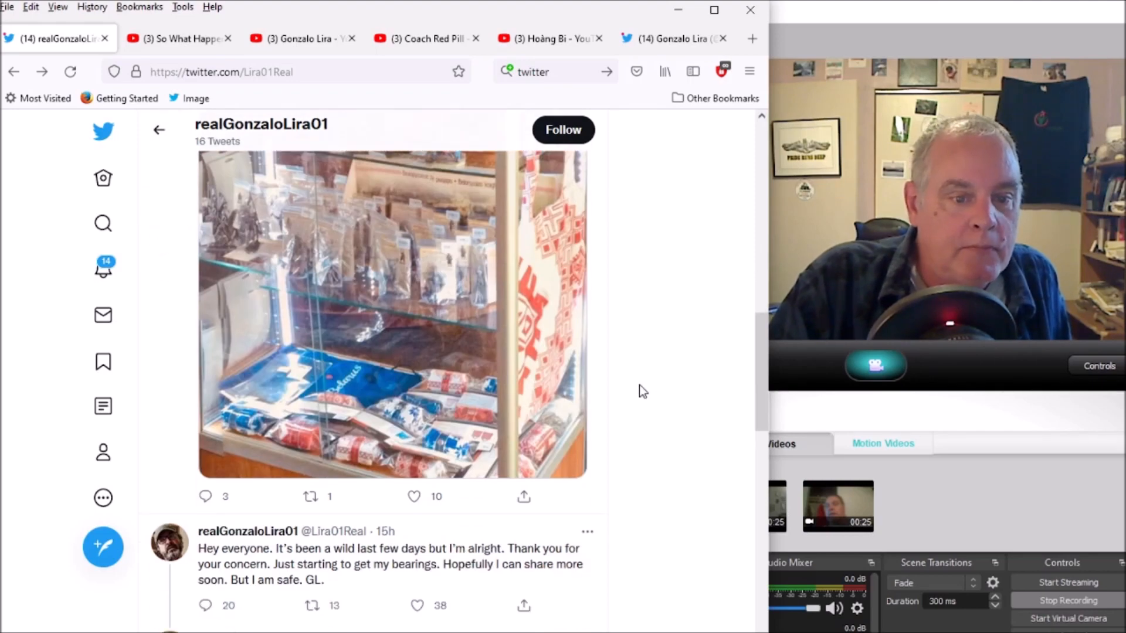
scroll(down, 3)
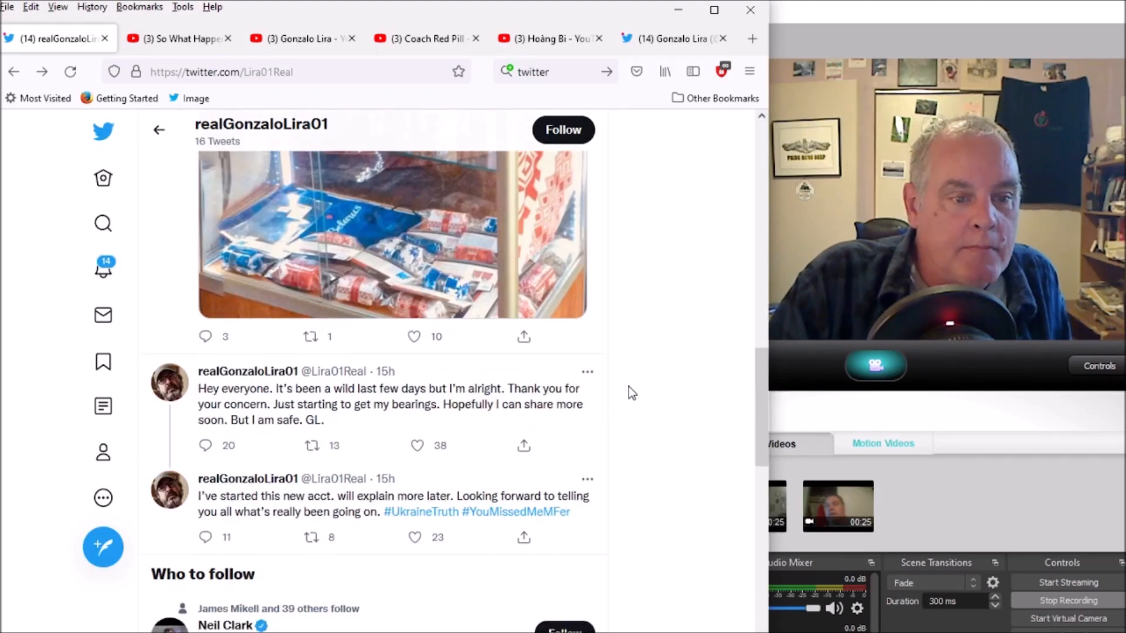
scroll(down, 3)
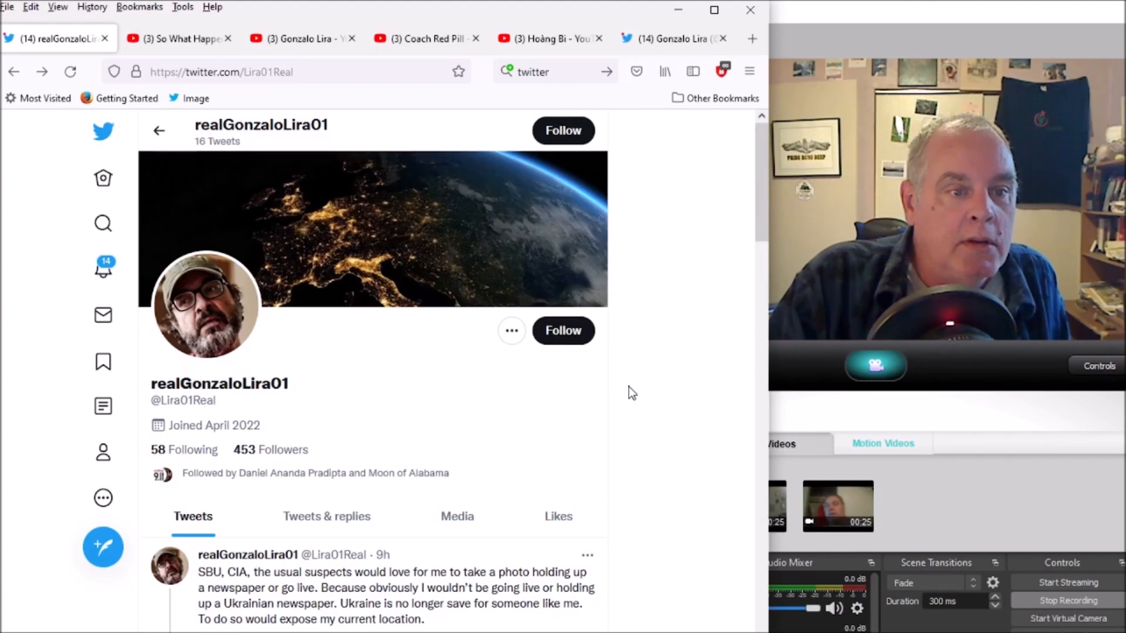
scroll(down, 3)
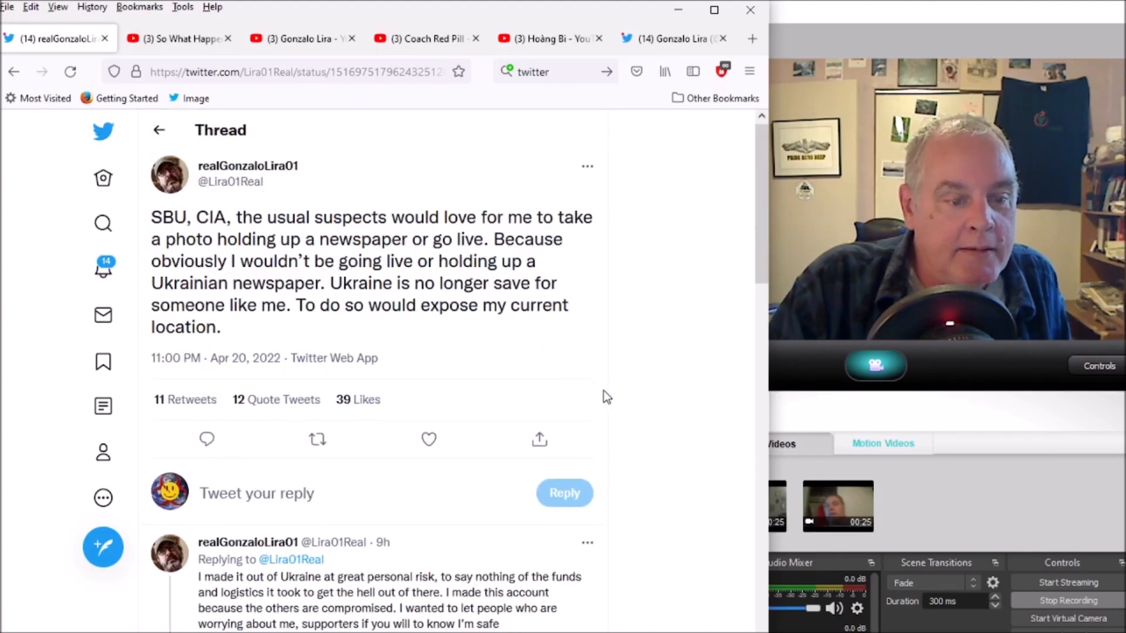
scroll(down, 3)
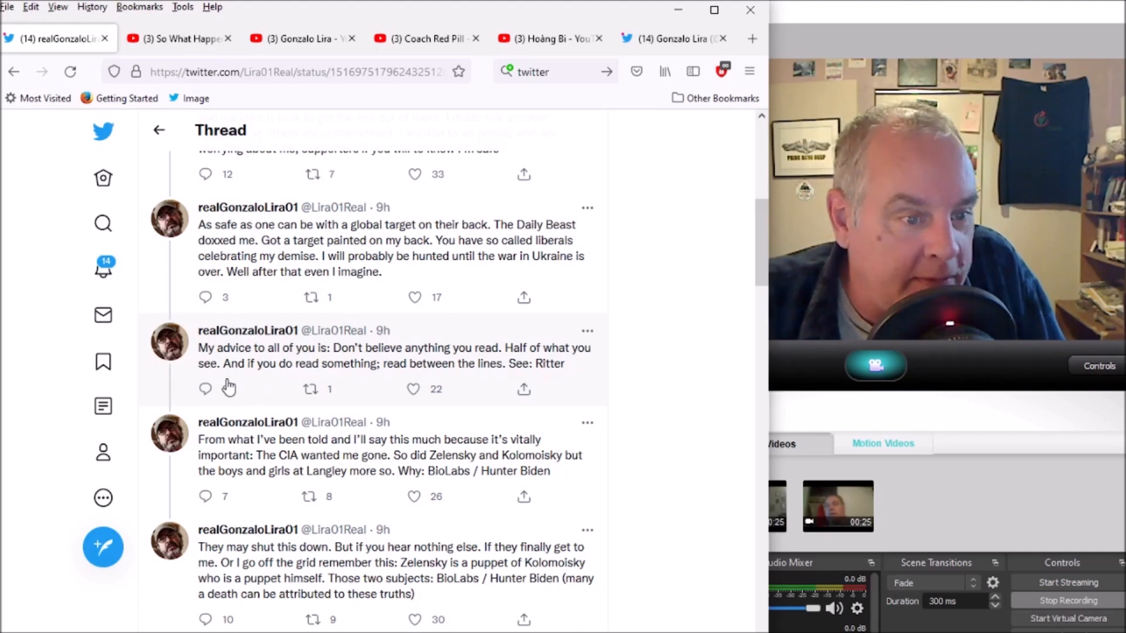
mouse_move(293, 396)
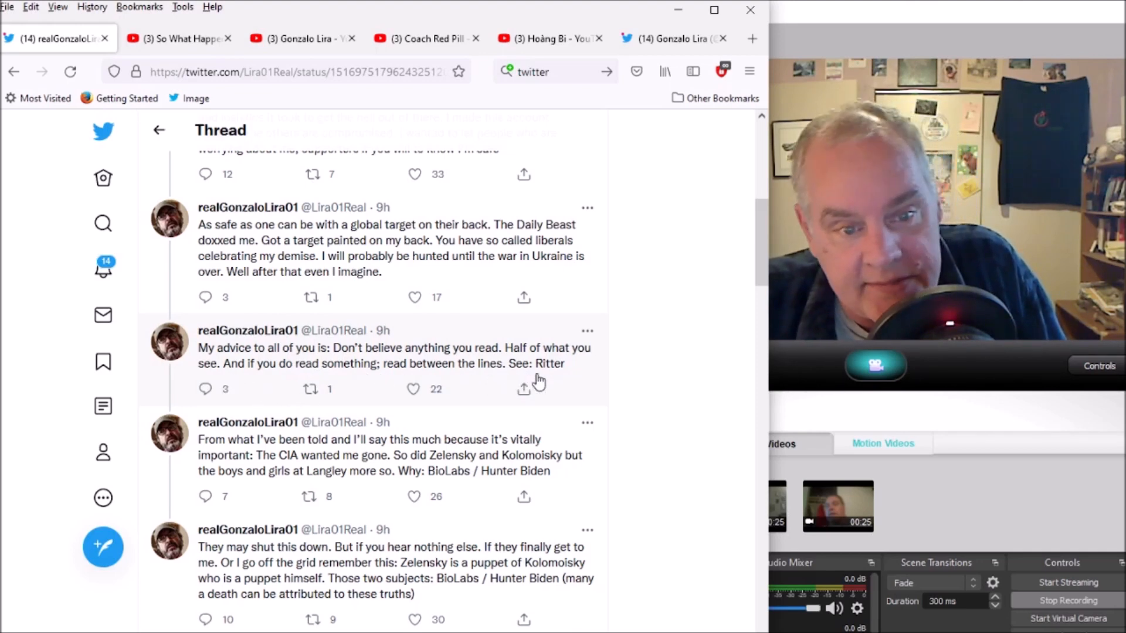
scroll(down, 3)
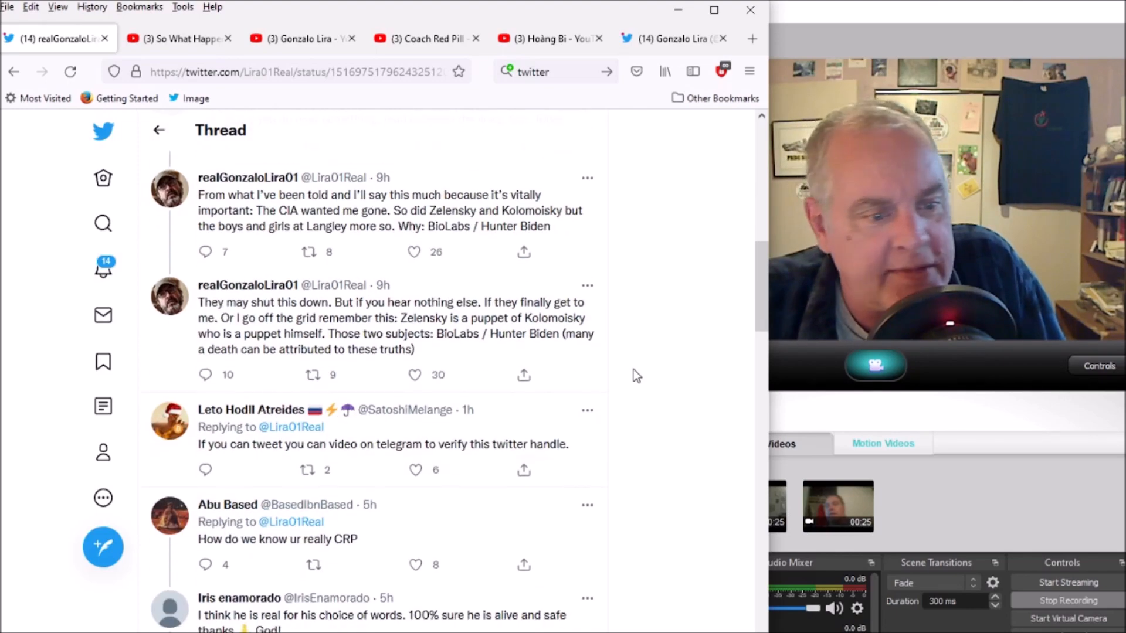
scroll(down, 3)
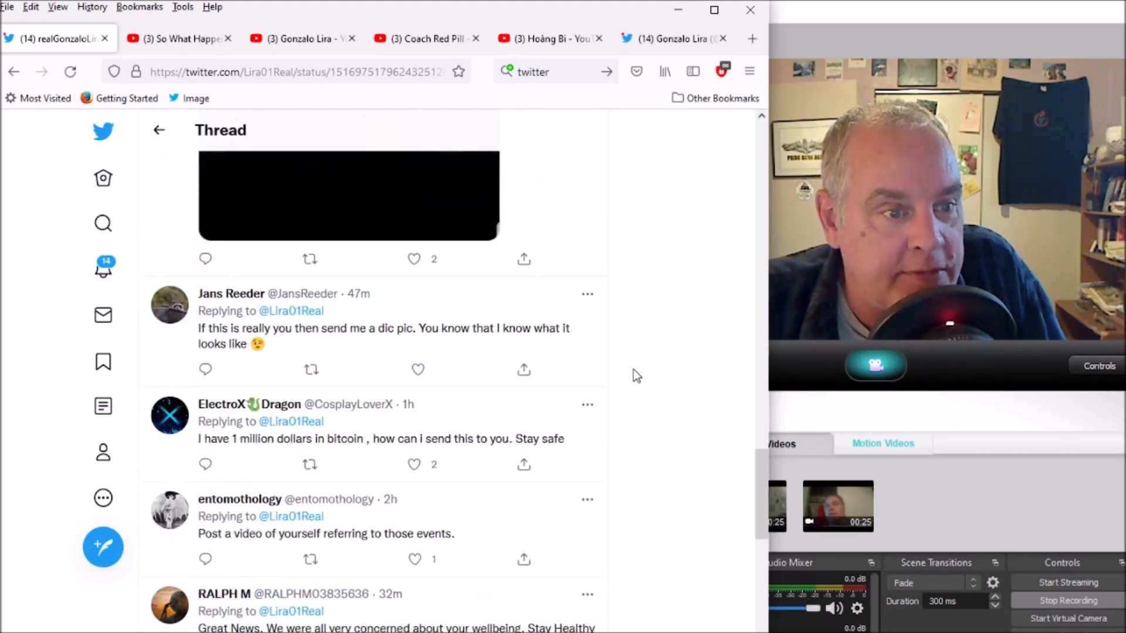
scroll(down, 3)
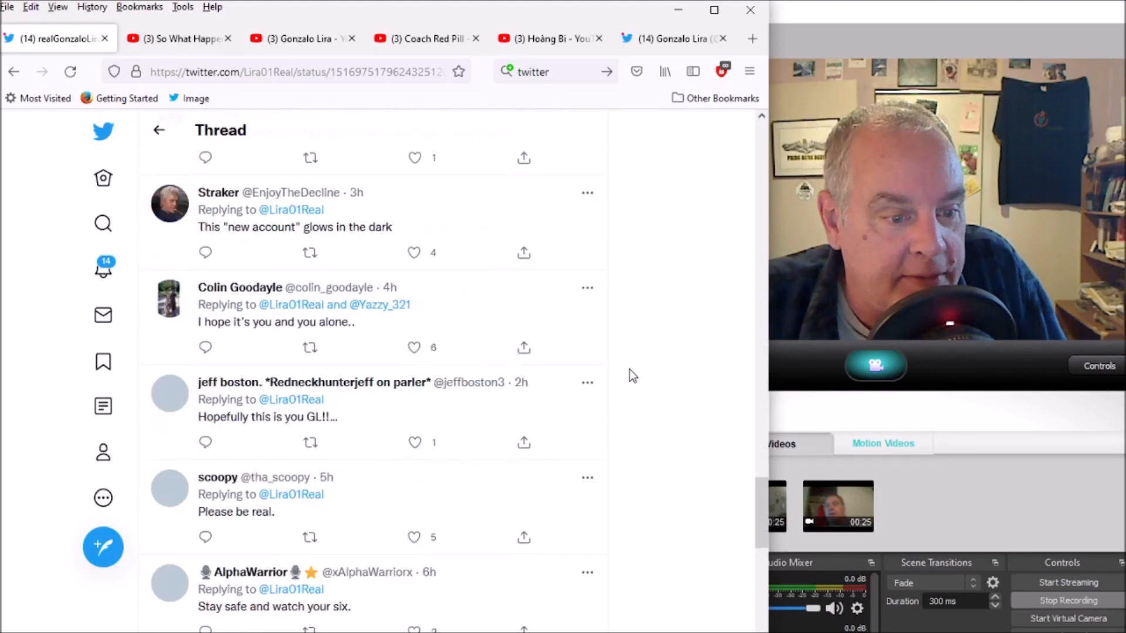
scroll(down, 3)
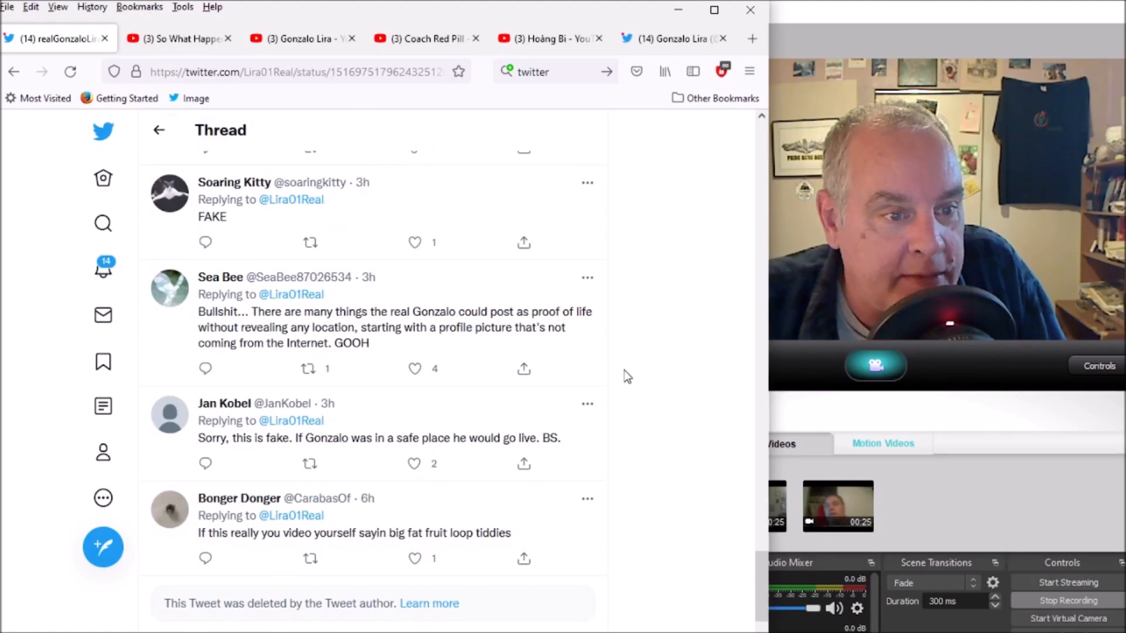
scroll(down, 3)
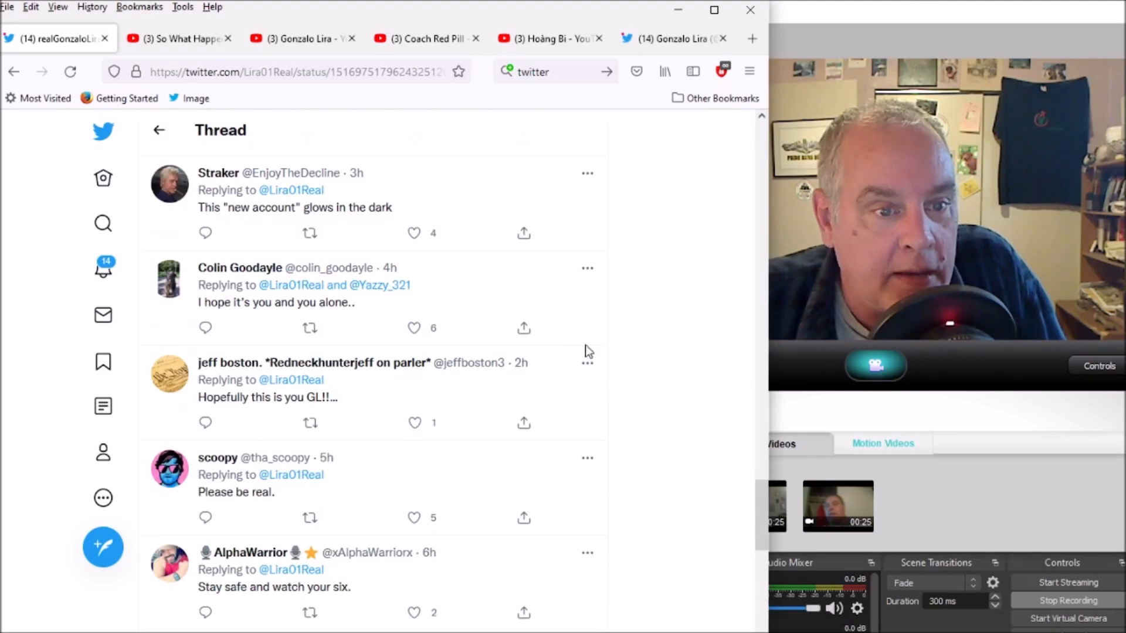
scroll(down, 3)
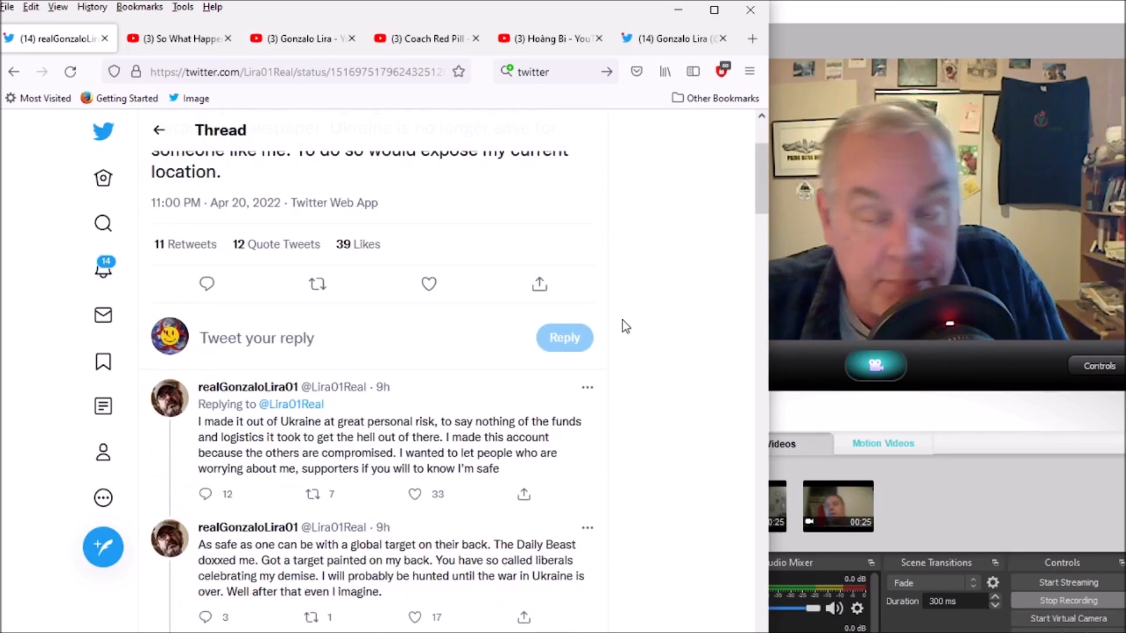
scroll(down, 3)
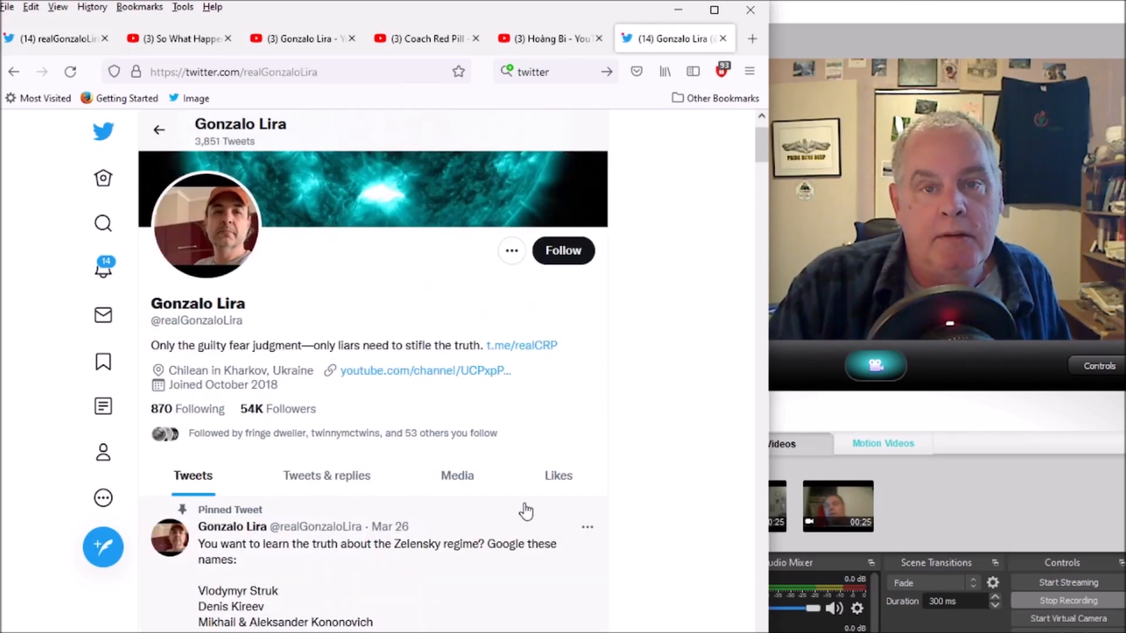
mouse_move(52, 175)
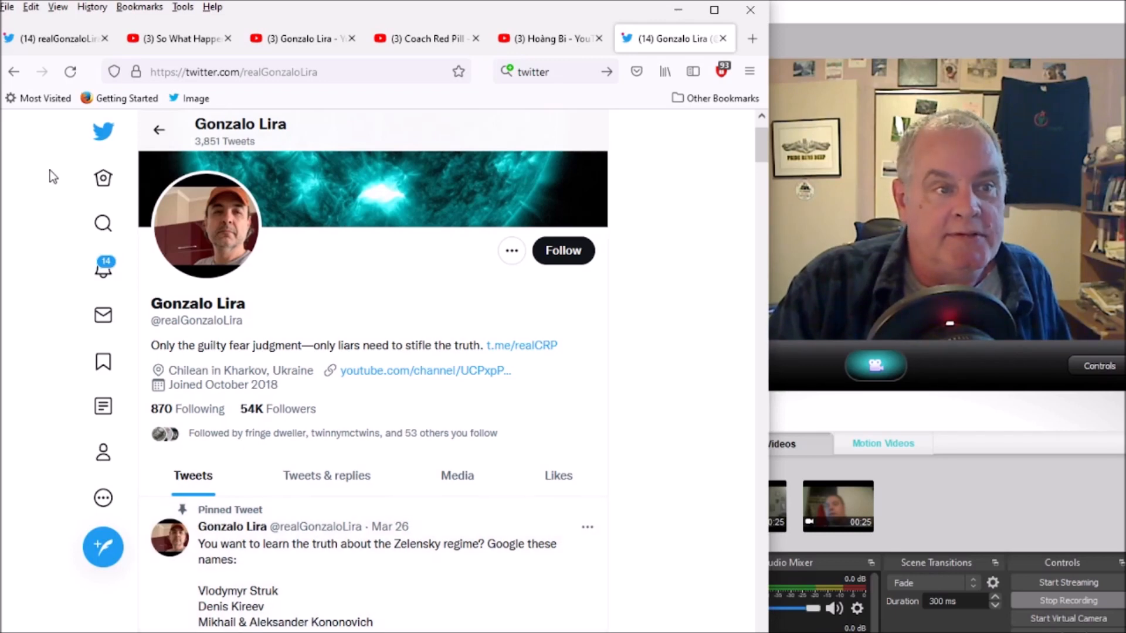
mouse_move(365, 421)
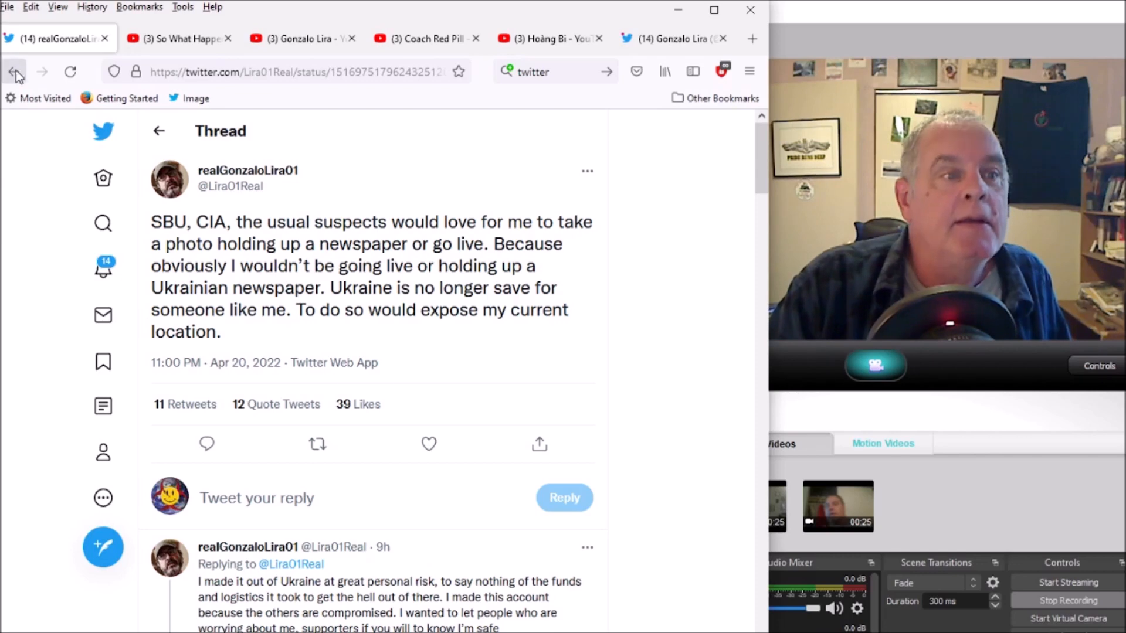
click(14, 71)
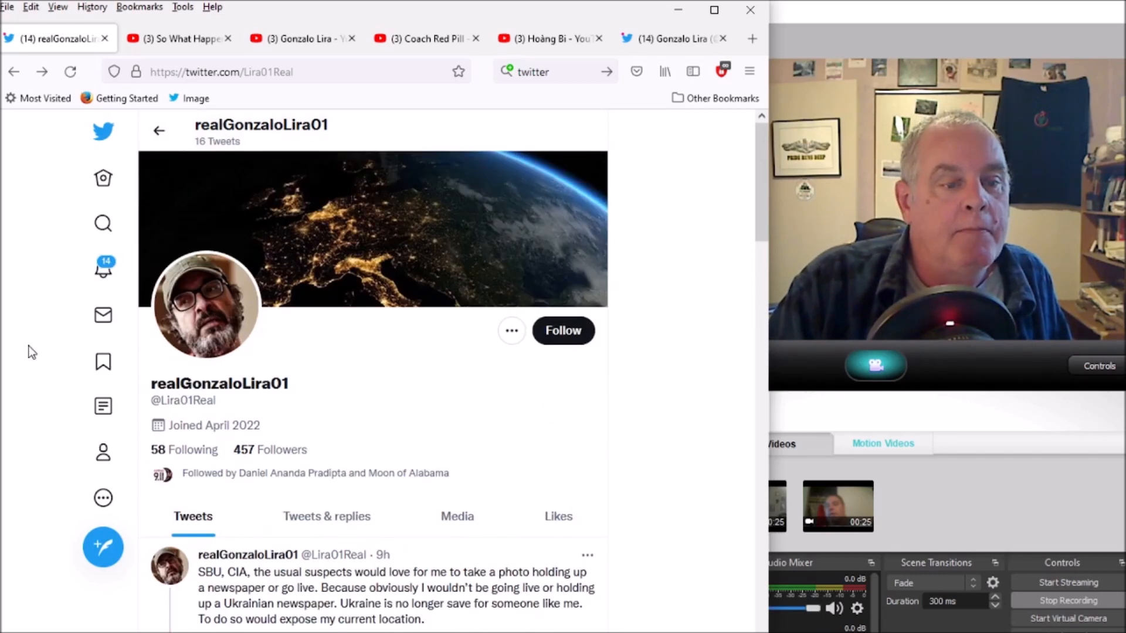
scroll(down, 3)
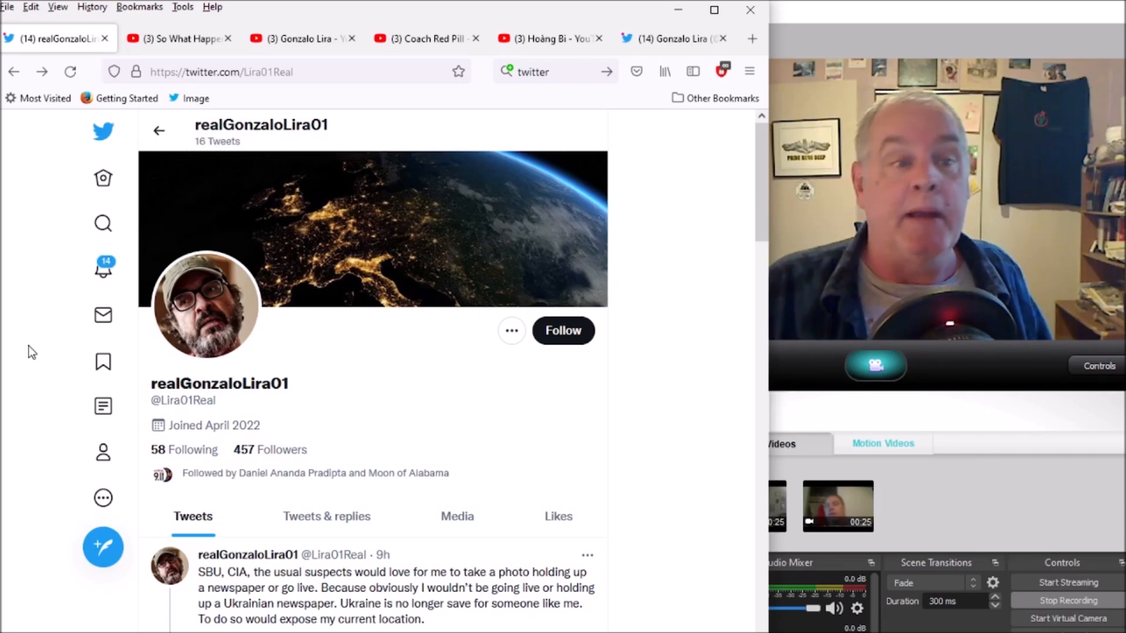
click(301, 37)
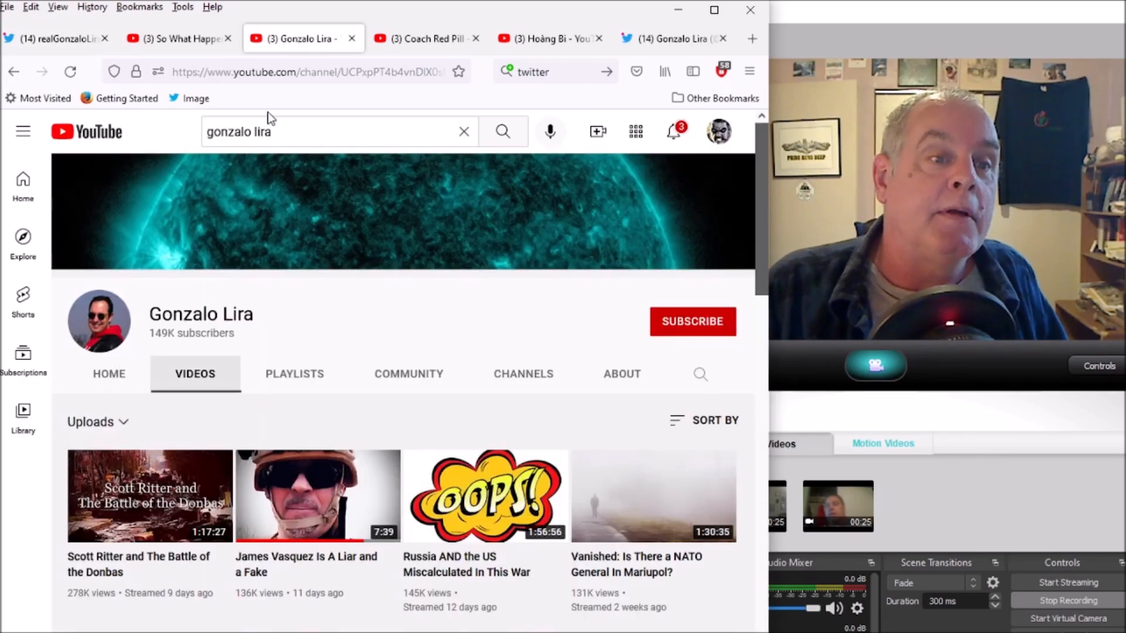
mouse_move(75, 160)
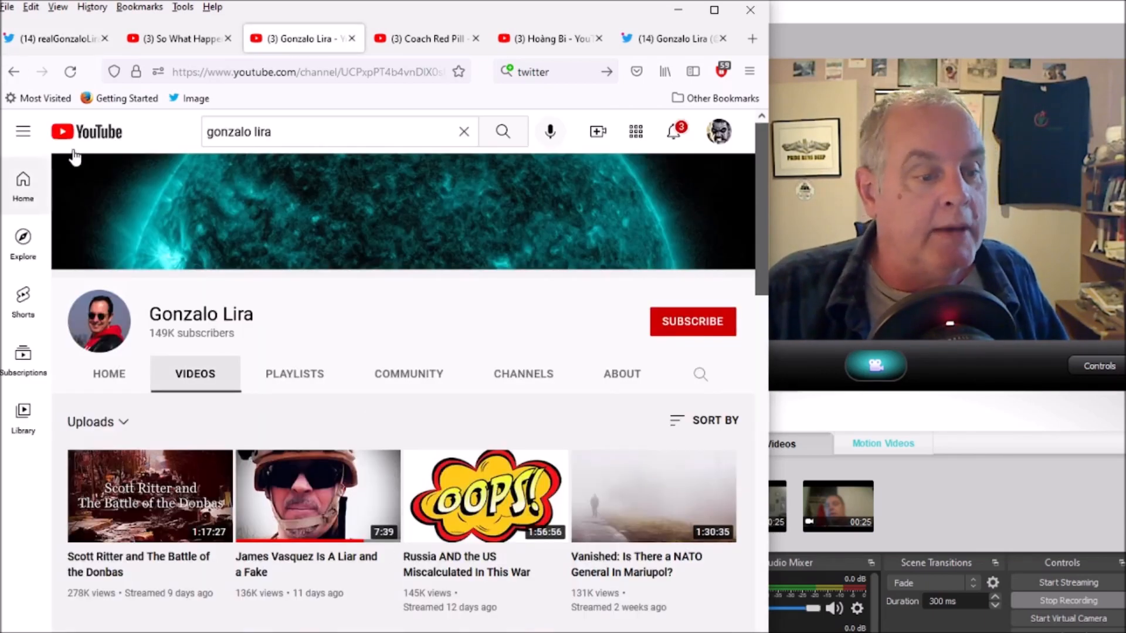
click(70, 73)
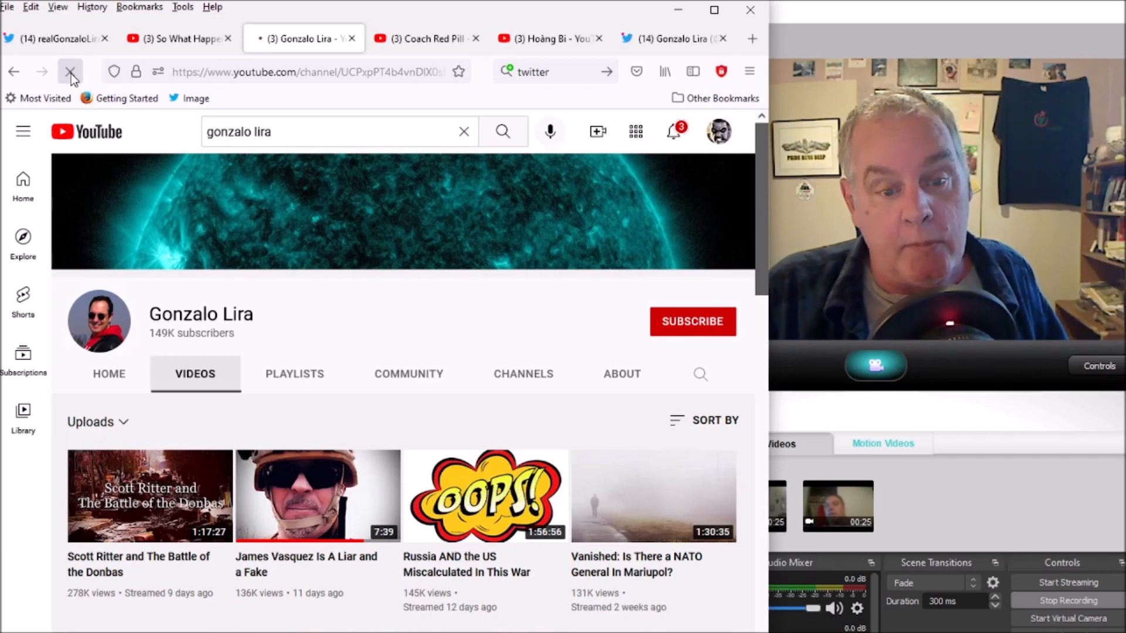
mouse_move(71, 72)
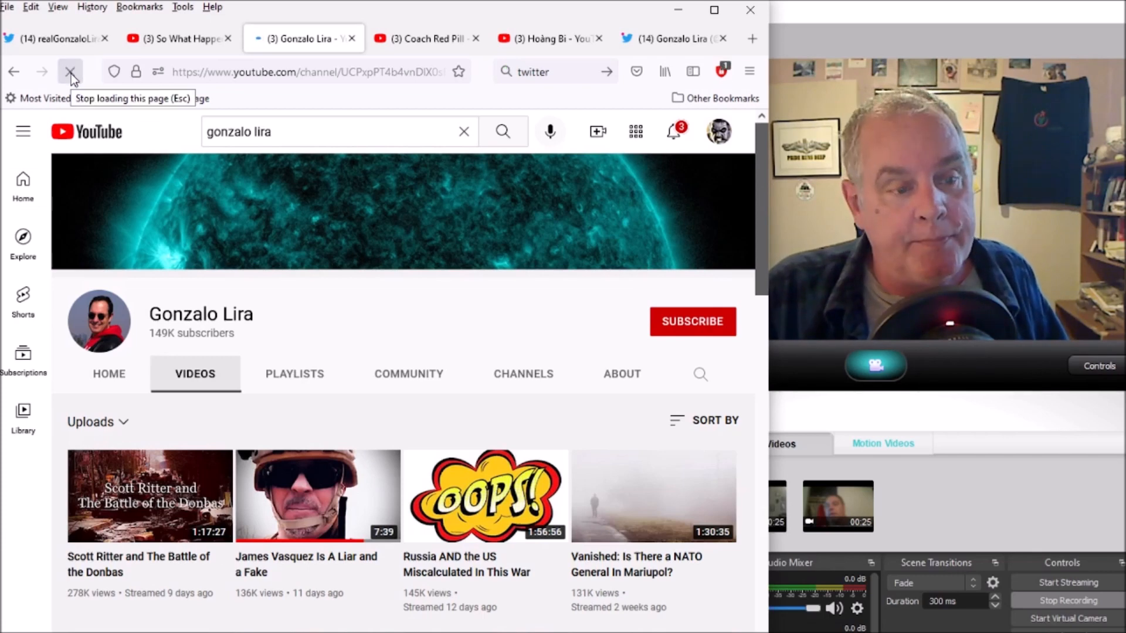
click(70, 73)
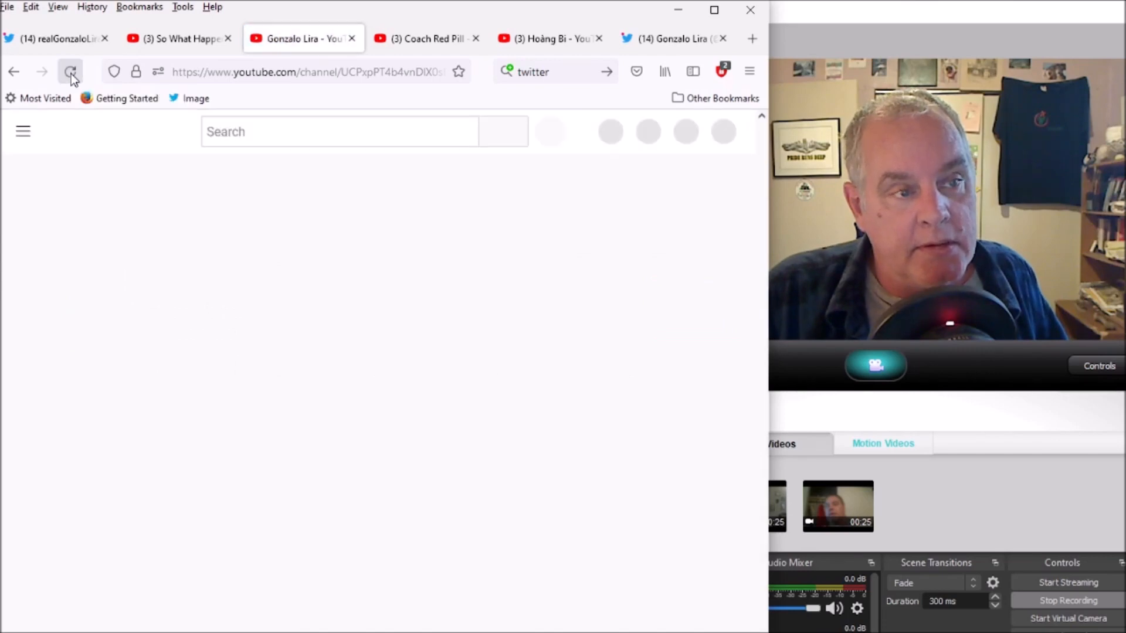
click(71, 73)
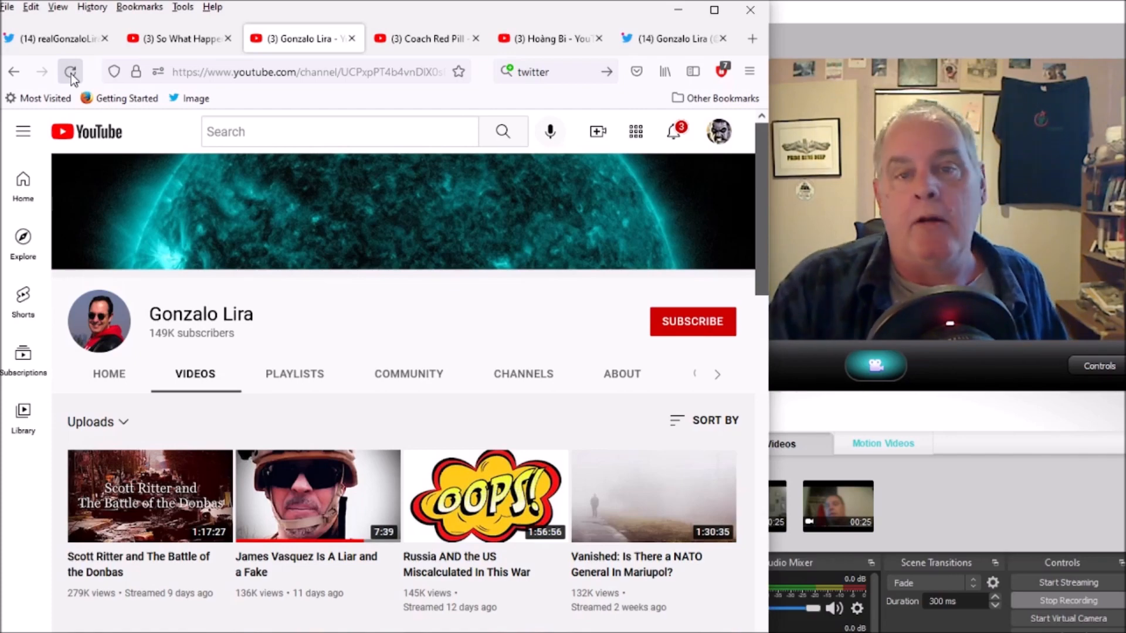
click(53, 38)
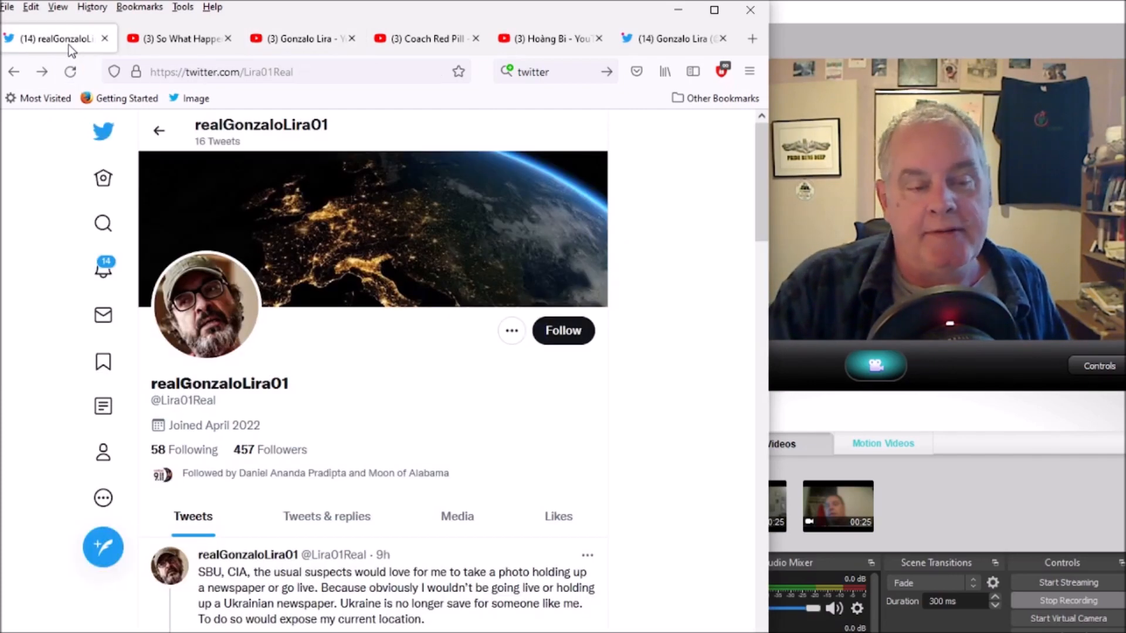